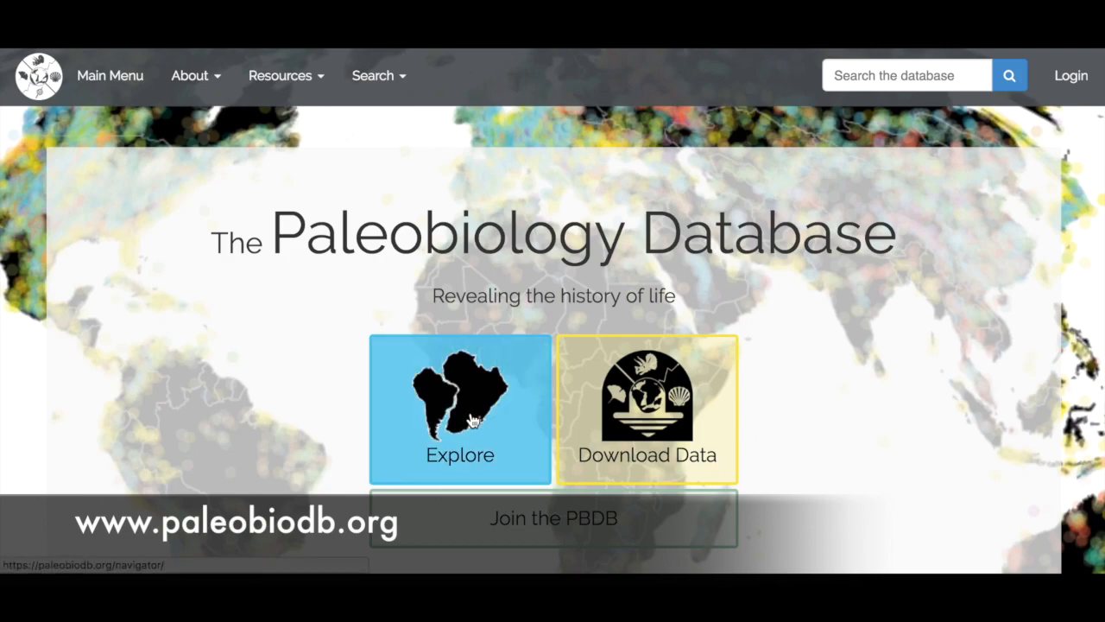
Launch PBDB Navigator's fossil collections map from the Explore tile on paleobiodb.org
left_click(459, 409)
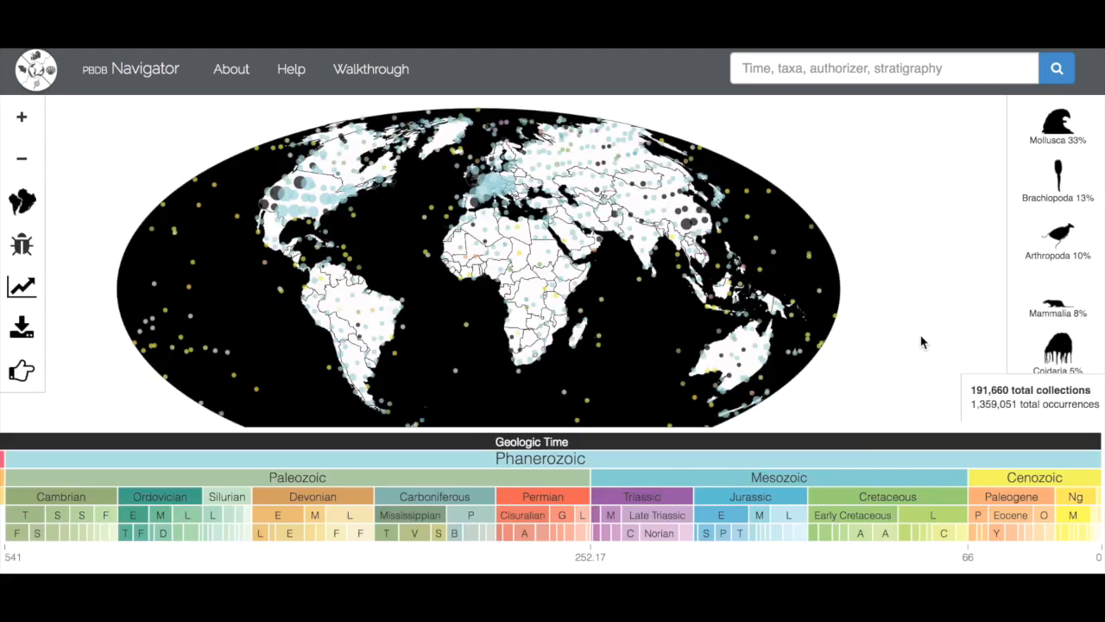
mouse_move(884, 221)
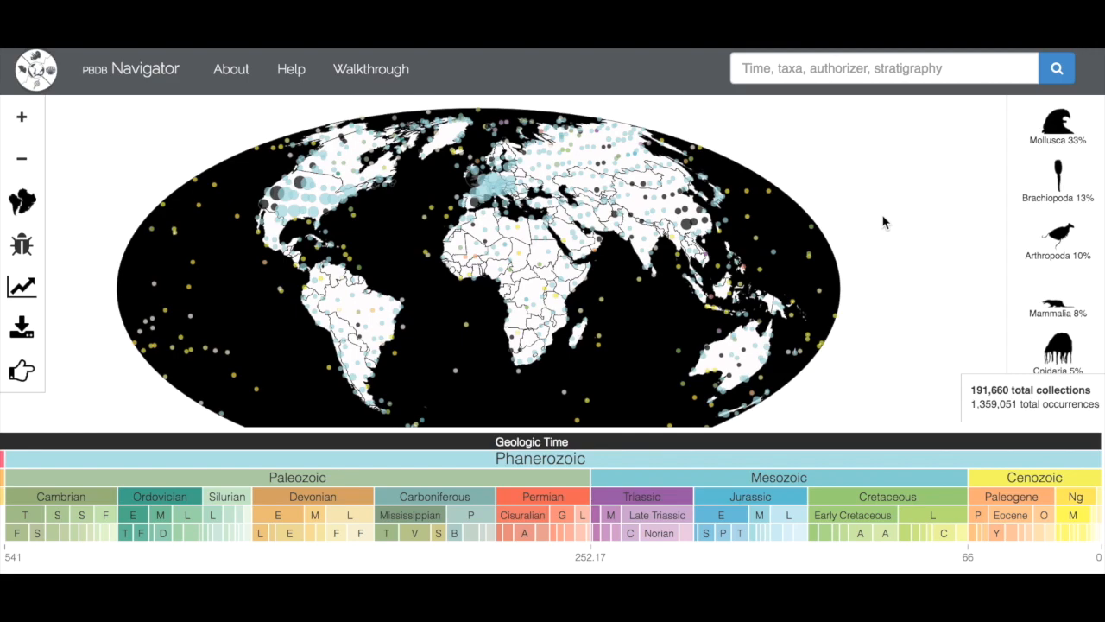
mouse_move(577, 355)
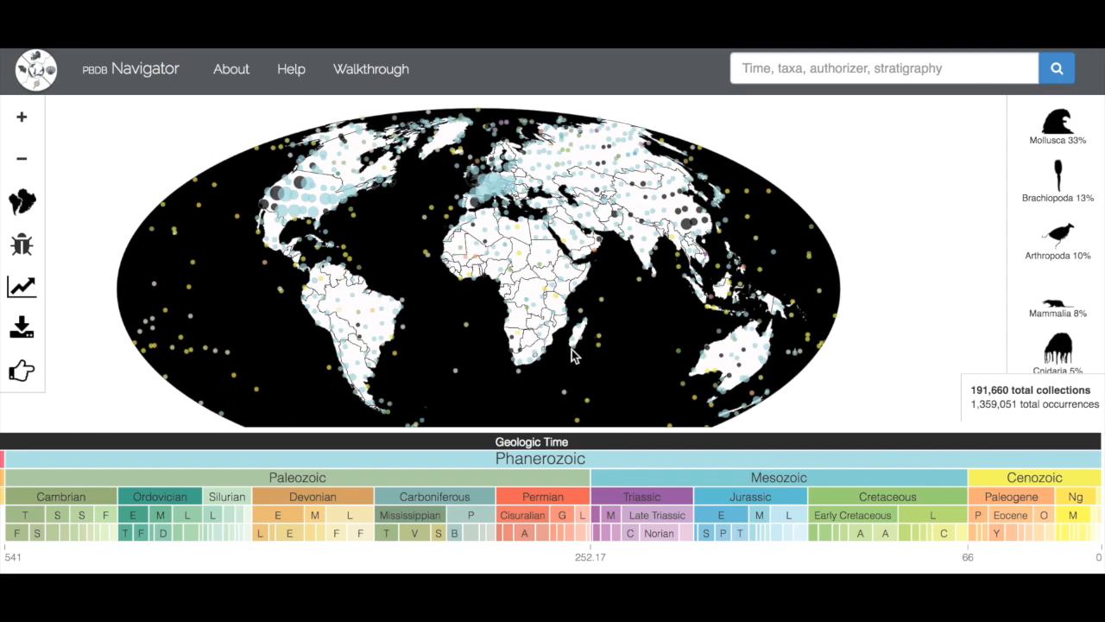
mouse_move(665, 508)
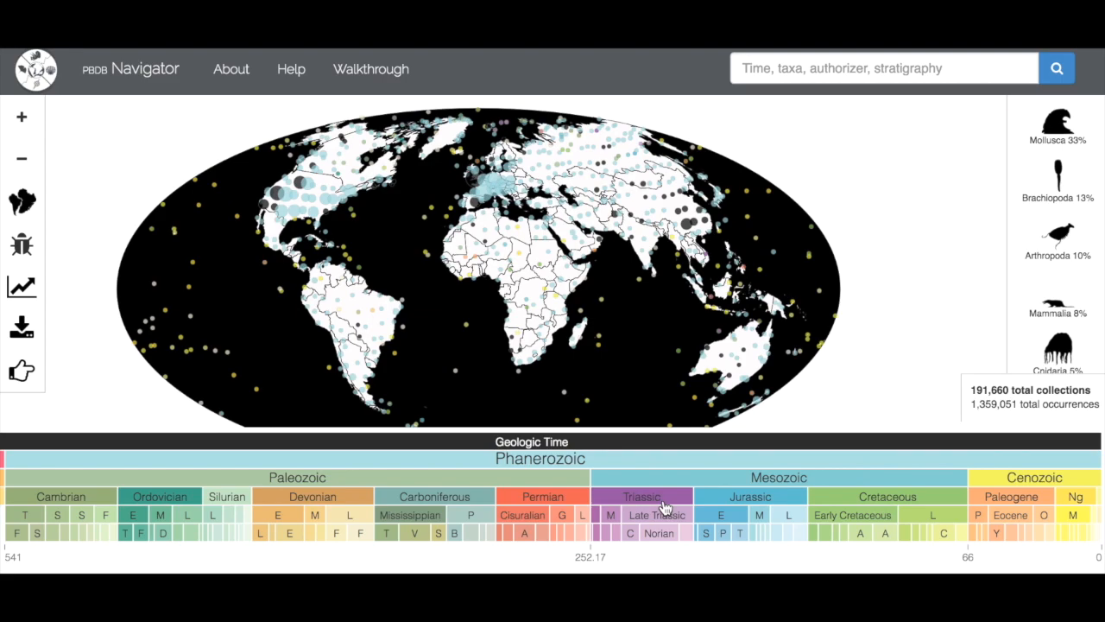
mouse_move(591, 307)
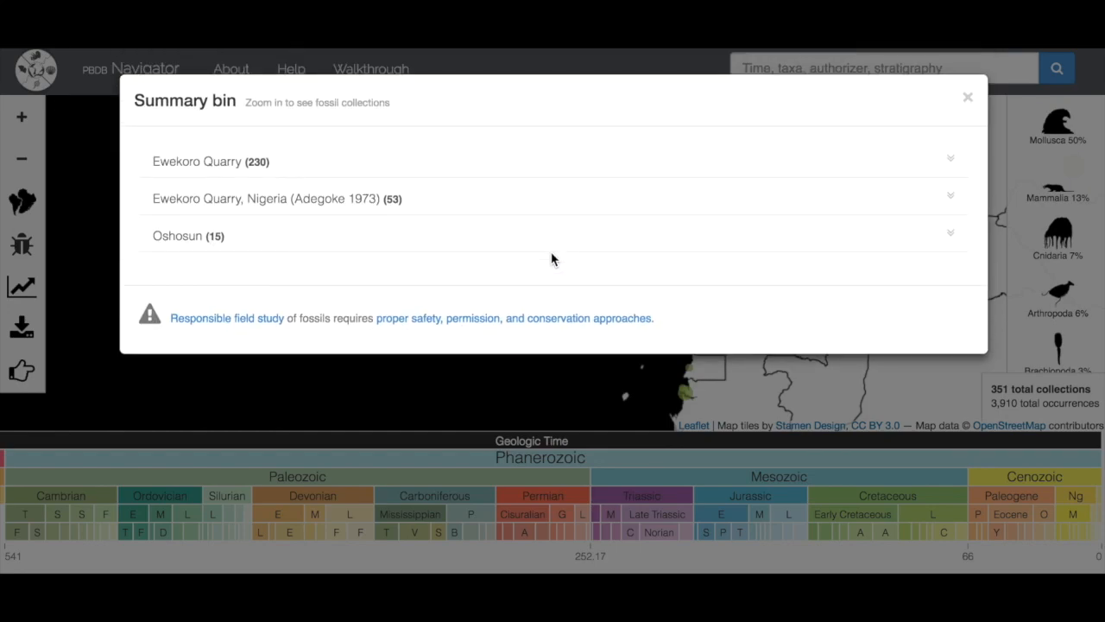
mouse_move(245, 269)
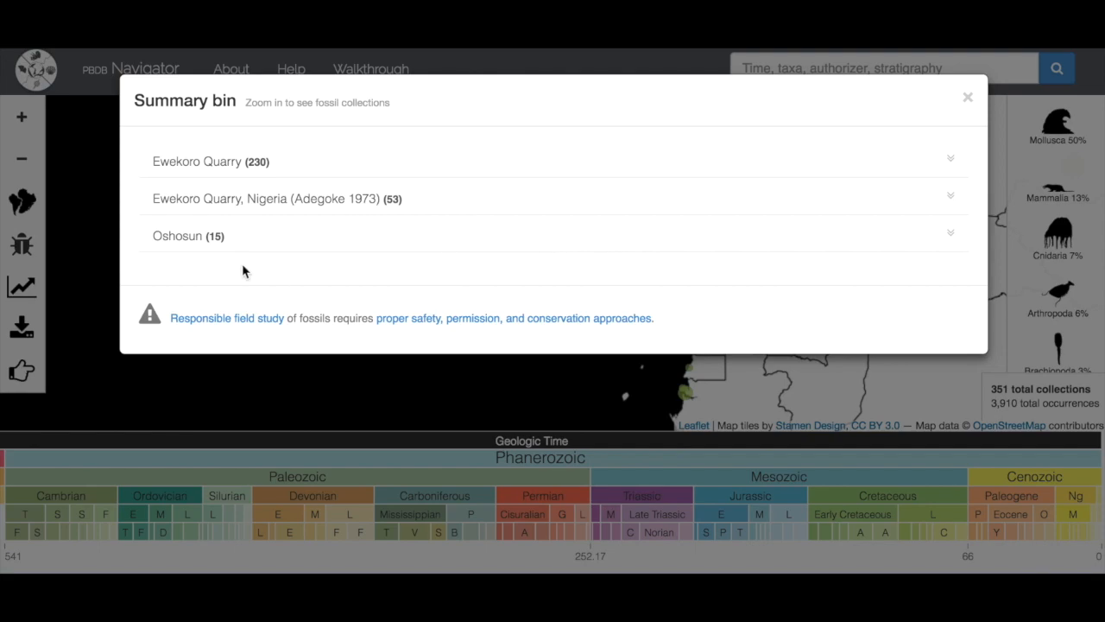
mouse_move(188, 169)
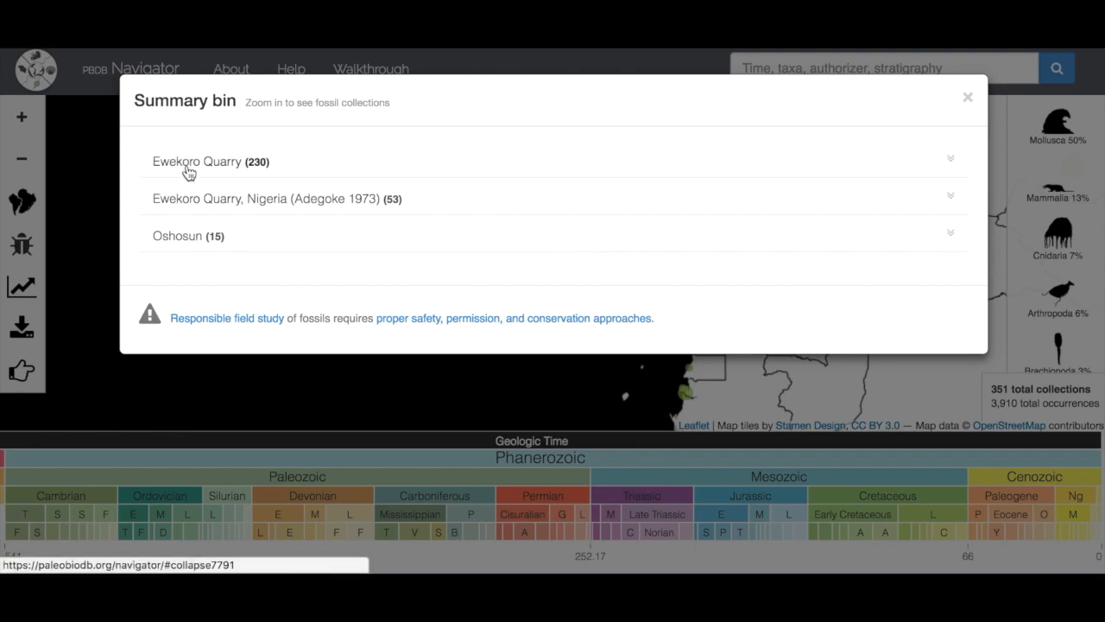
Review the Ewekoro Quarry collection's details and its list of fossil occurrences
left_click(197, 162)
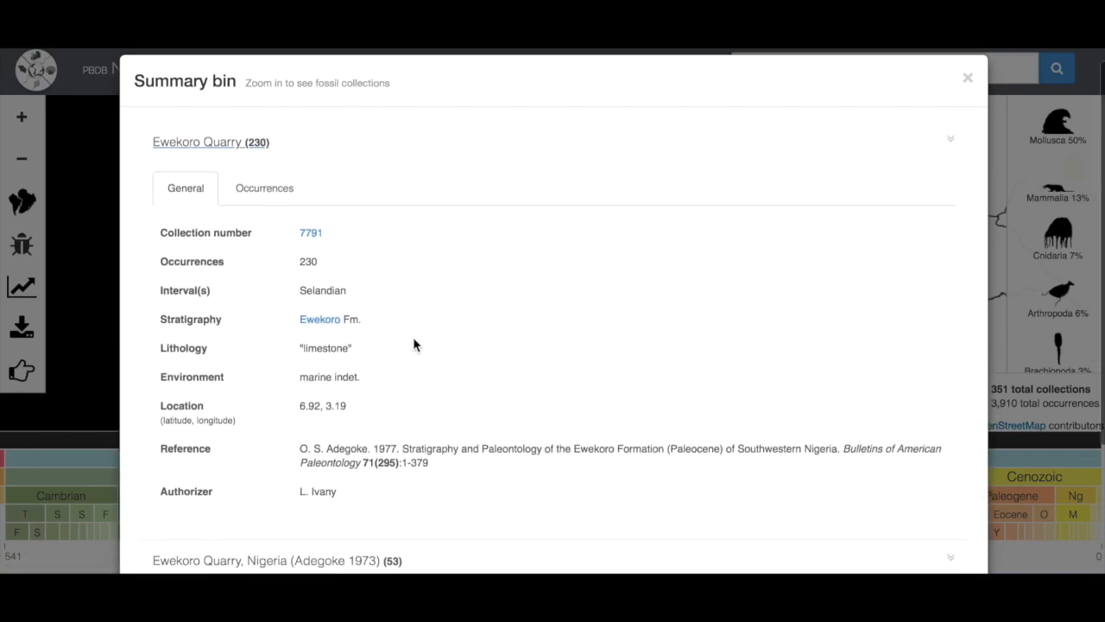
left_click(265, 186)
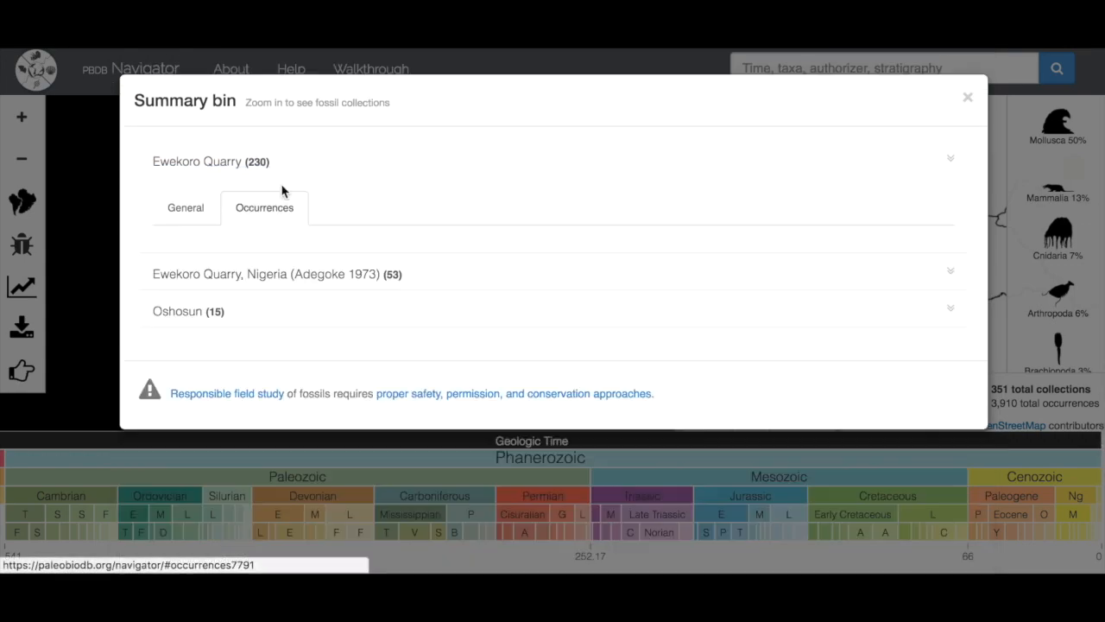
left_click(950, 159)
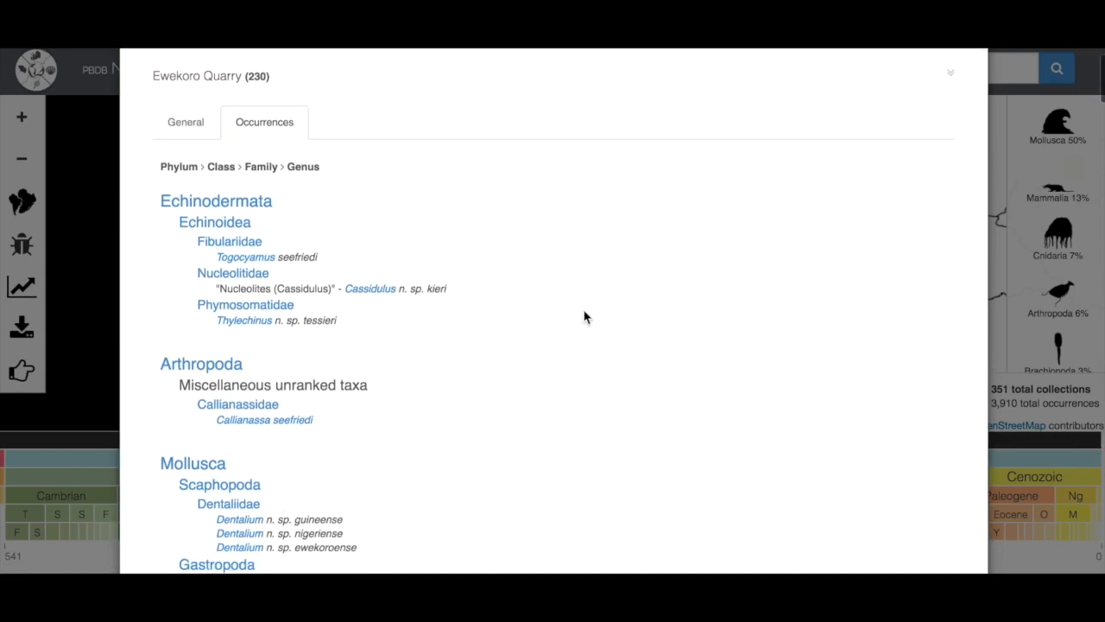
scroll("down", 3)
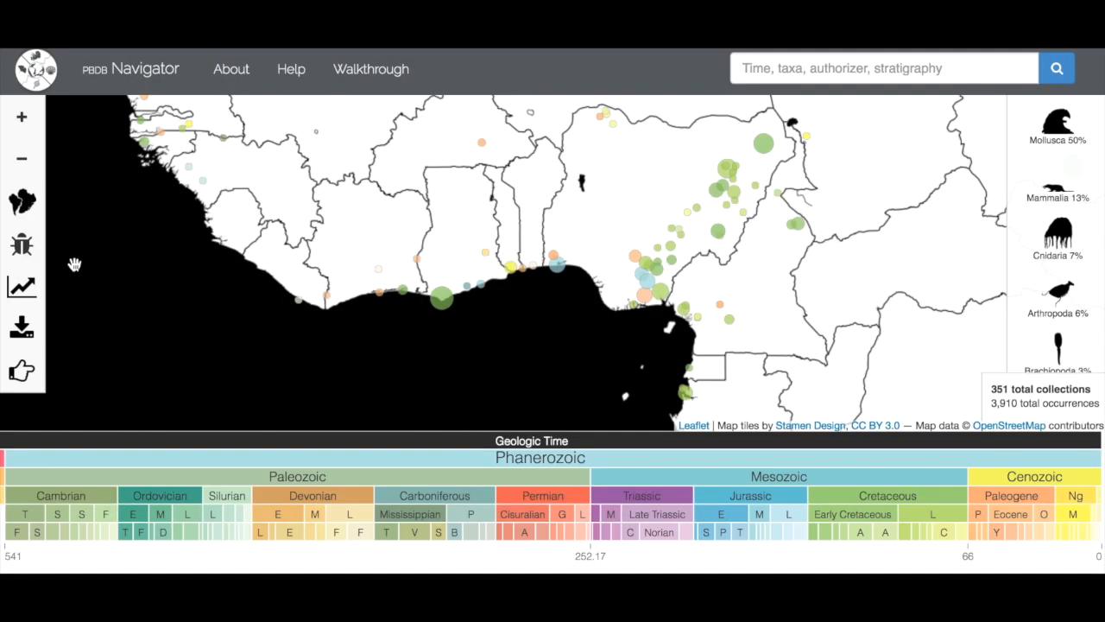
mouse_move(263, 551)
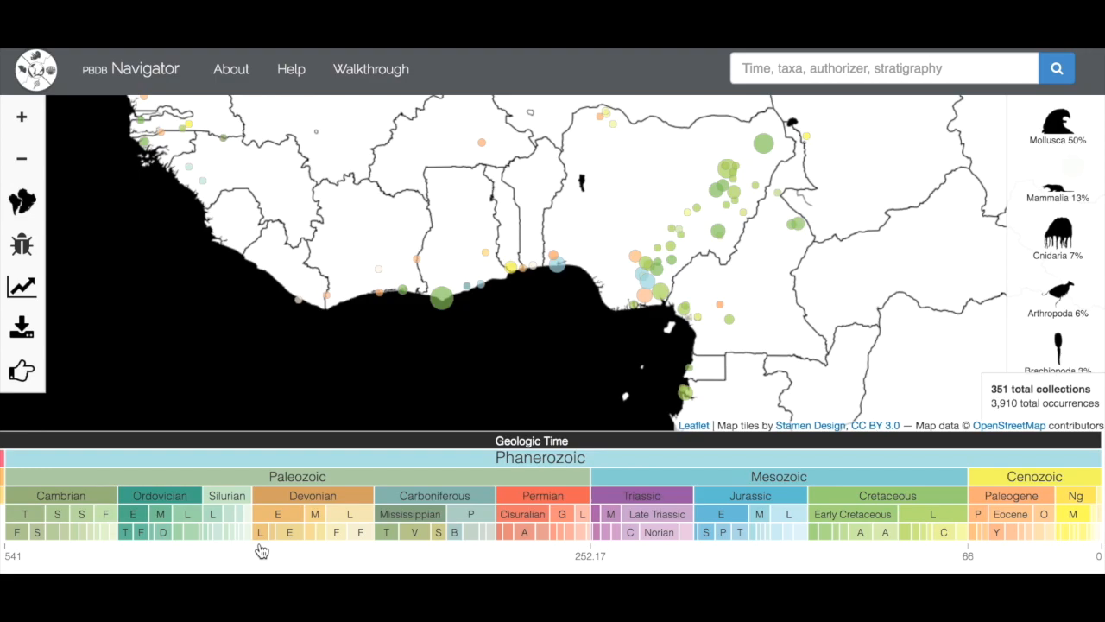
Apply a Devonian time filter, then remove it to return to all 191,660 collections
left_click(311, 494)
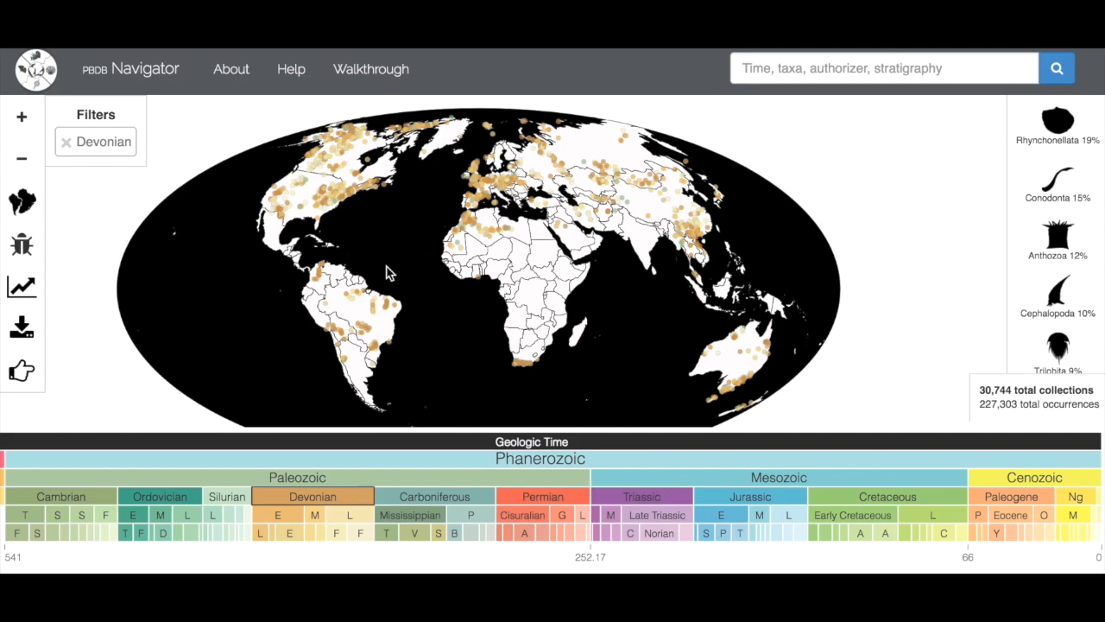
mouse_move(83, 176)
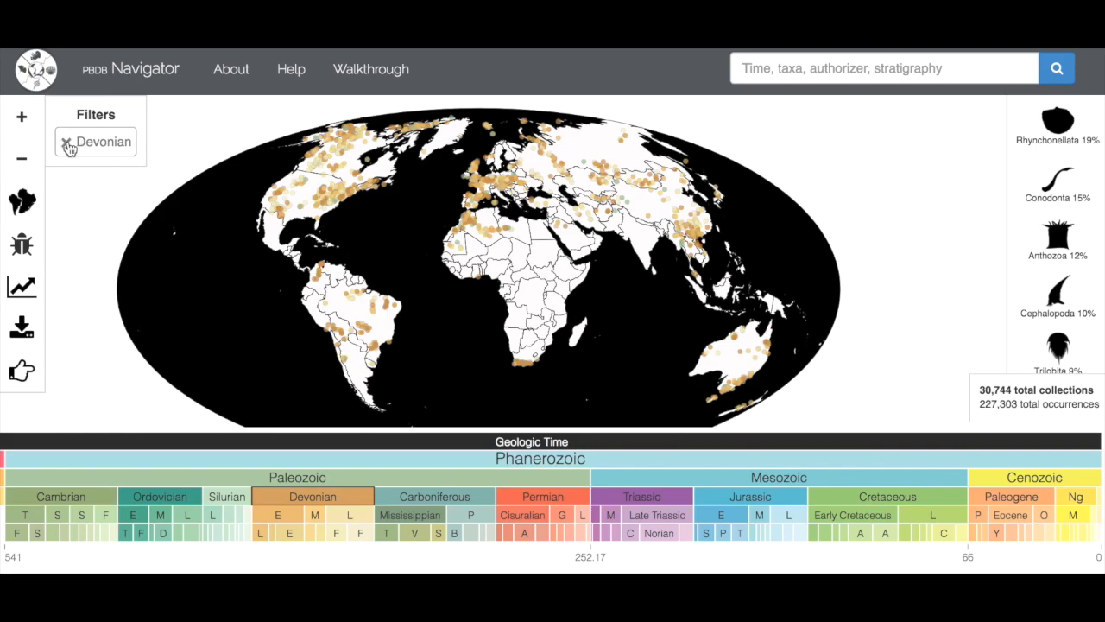
left_click(64, 141)
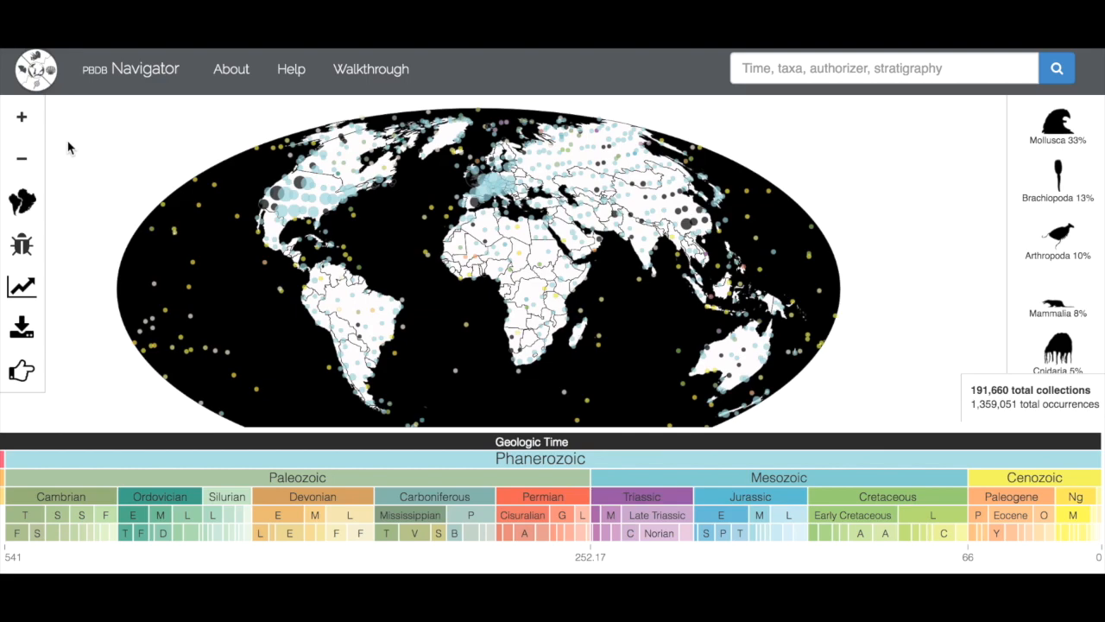
mouse_move(322, 429)
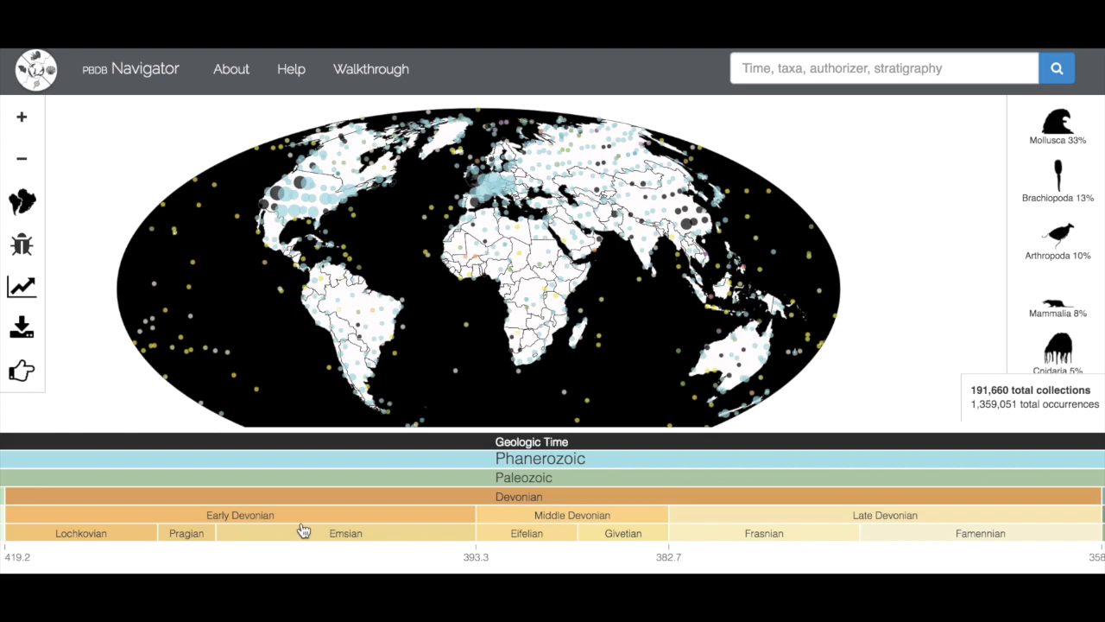
mouse_move(836, 543)
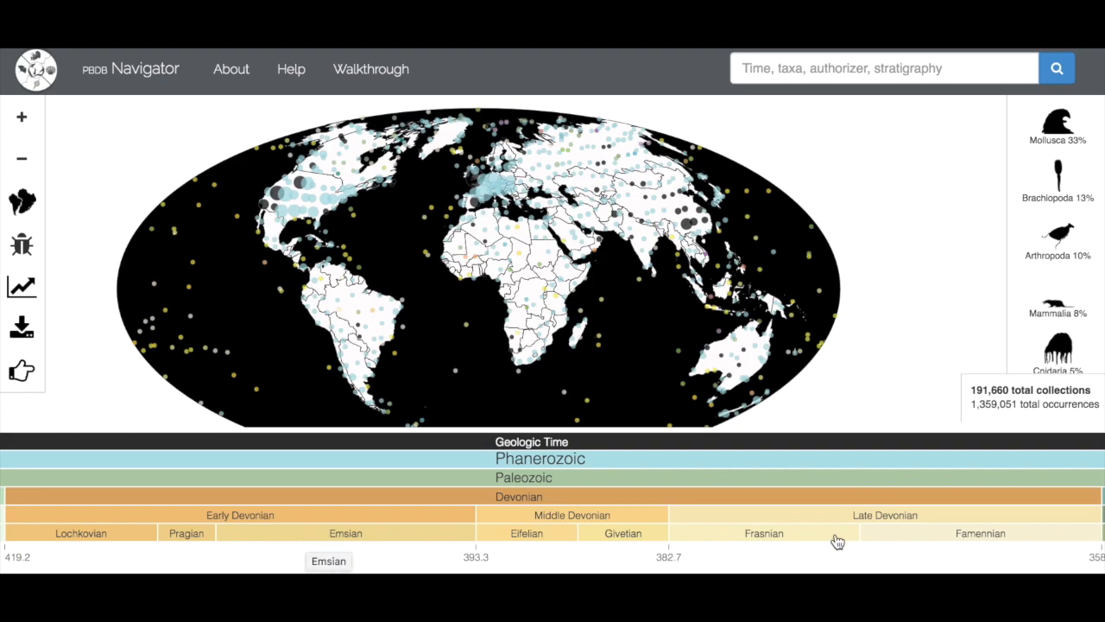
Filter collections to the Frasnian stage, then zoom the timescale back to the Phanerozoic
left_click(764, 532)
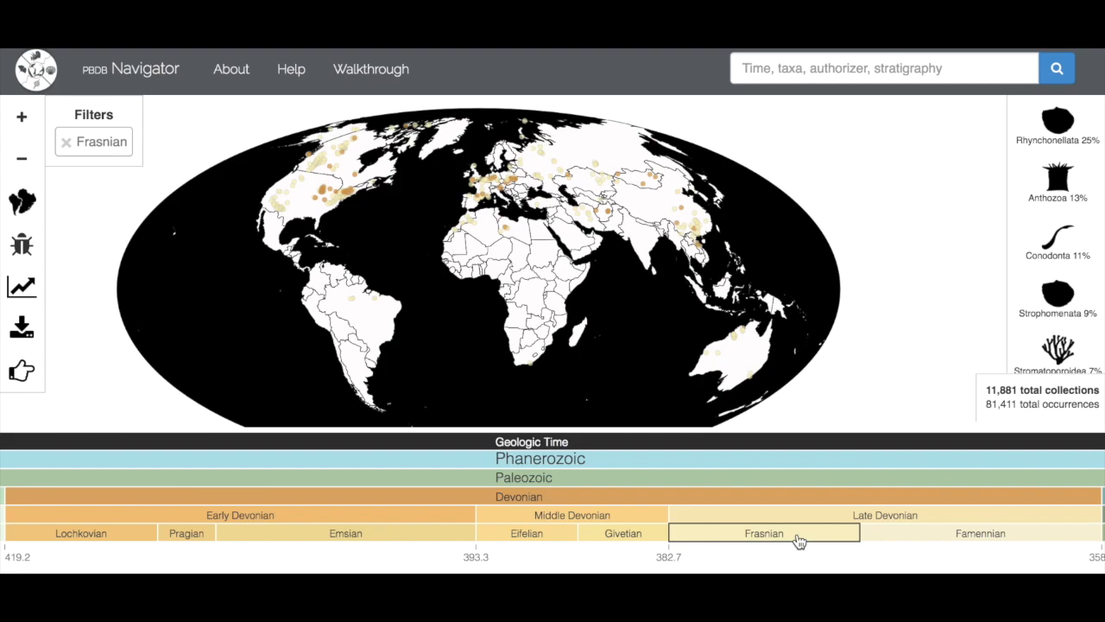
mouse_move(544, 484)
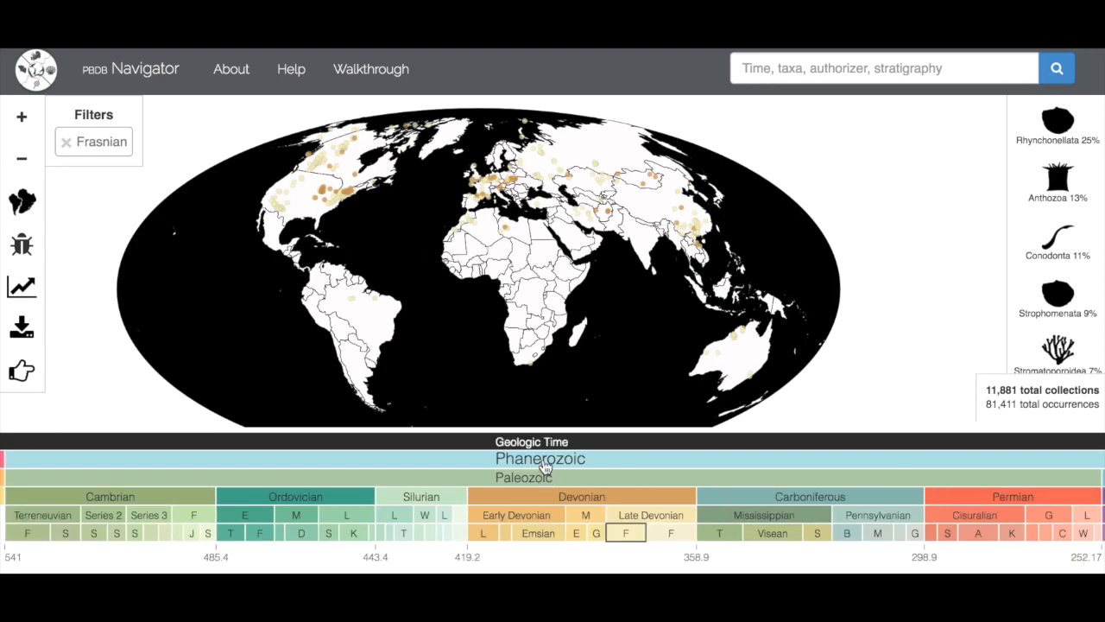
left_click(539, 458)
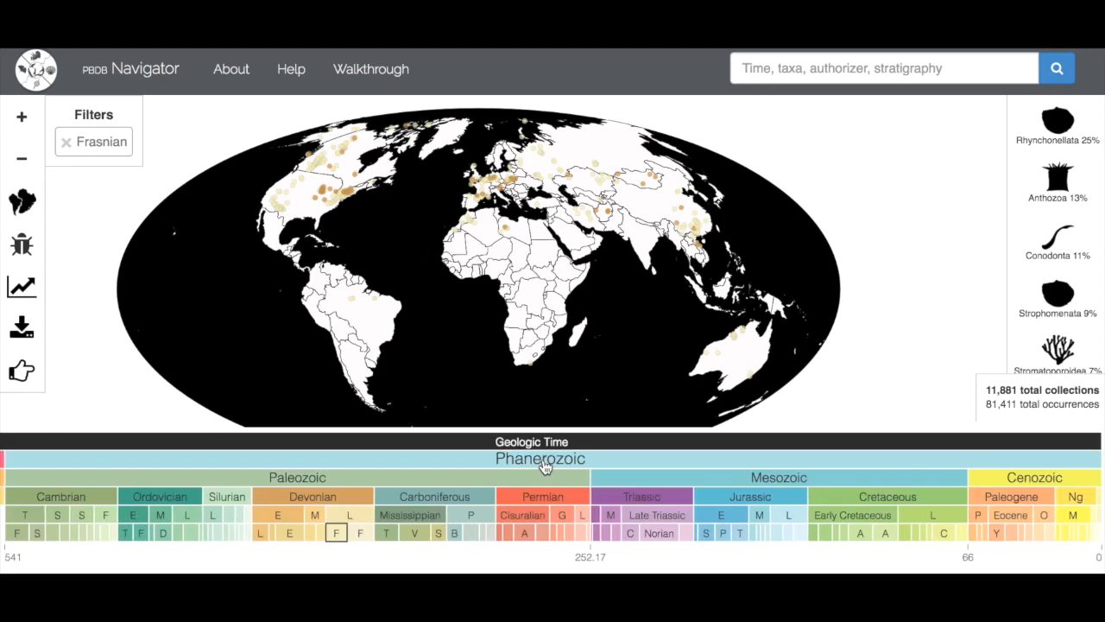
mouse_move(48, 269)
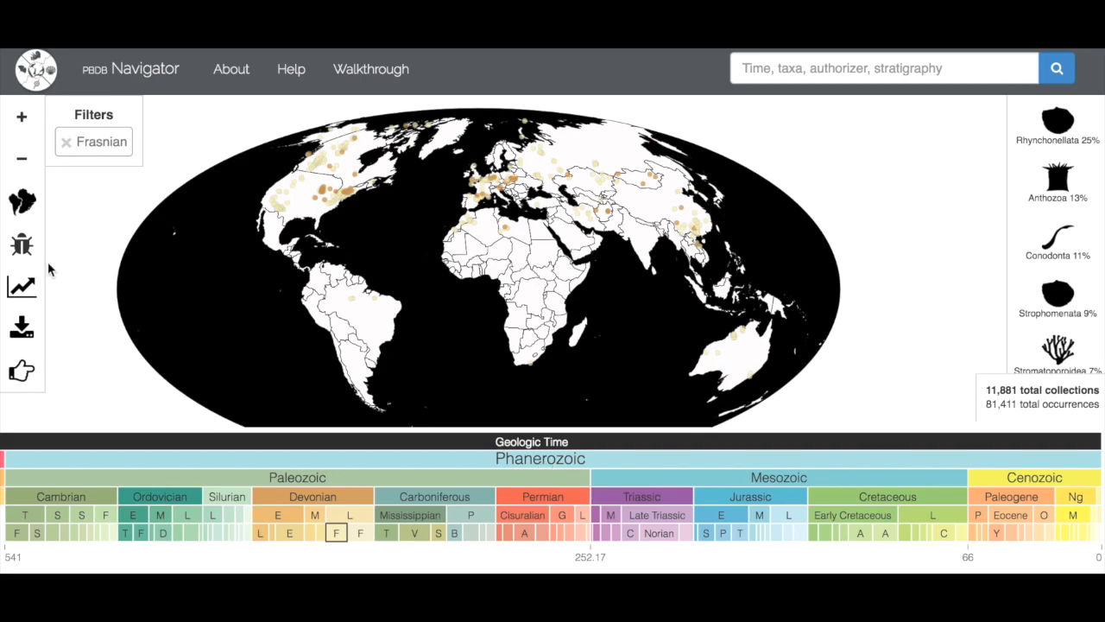
mouse_move(59, 224)
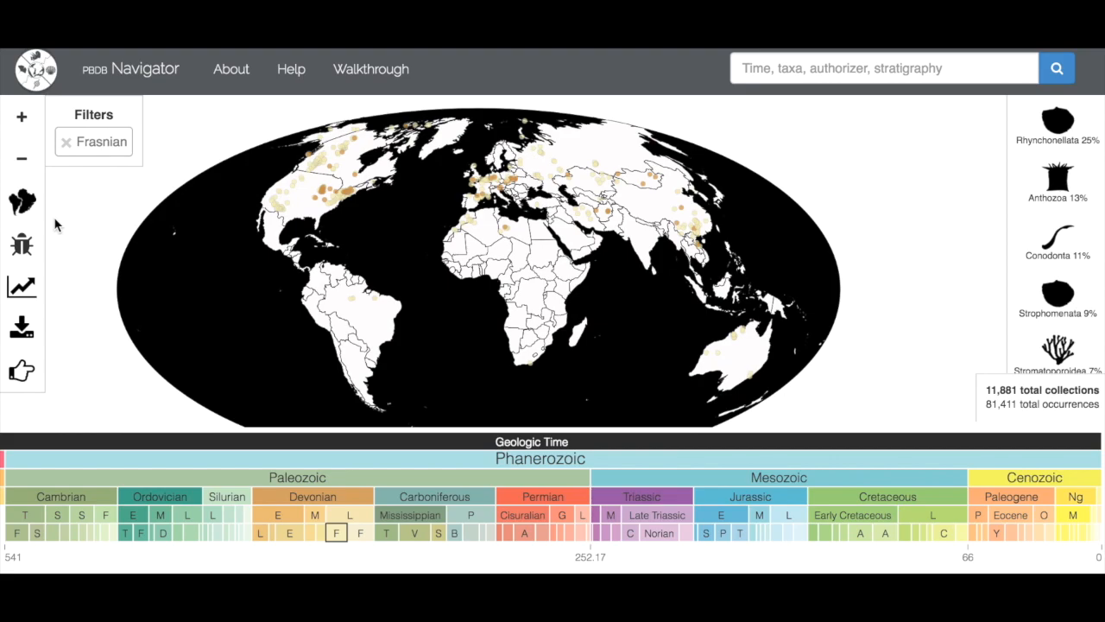
mouse_move(68, 181)
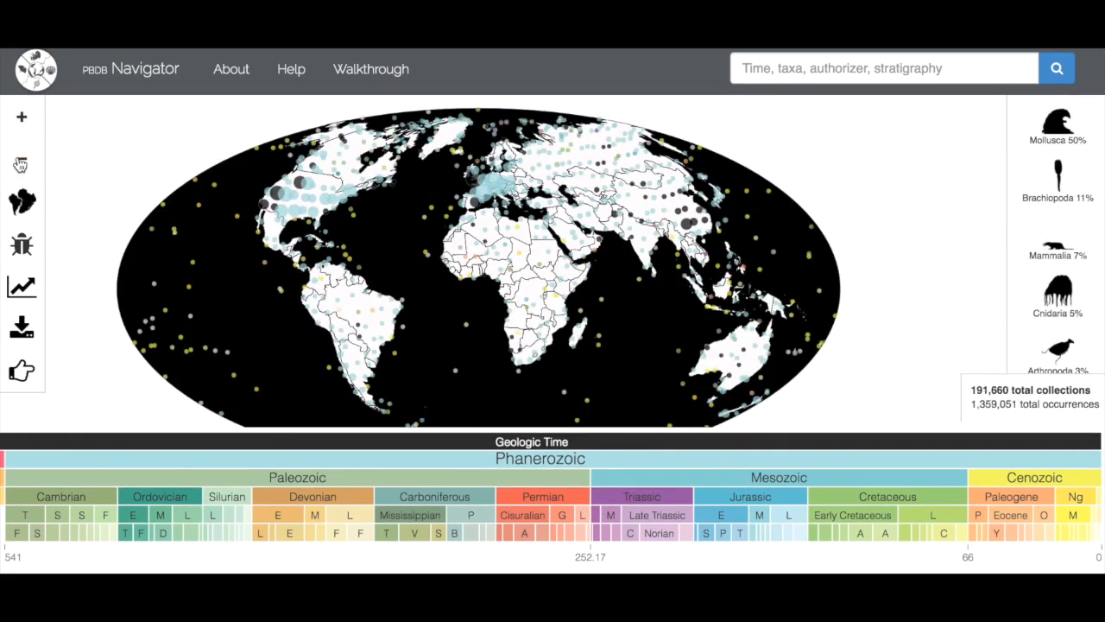
mouse_move(20, 204)
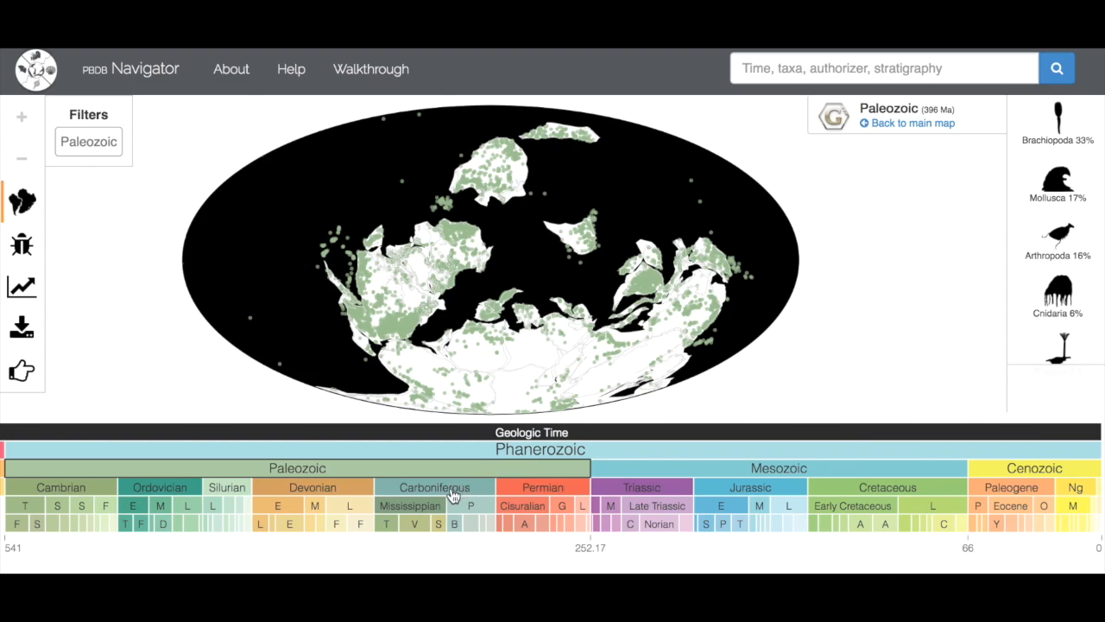
Step through Carboniferous, Permian, Triassic, Jurassic and Cretaceous collections on reconstructed ancient continents
left_click(436, 487)
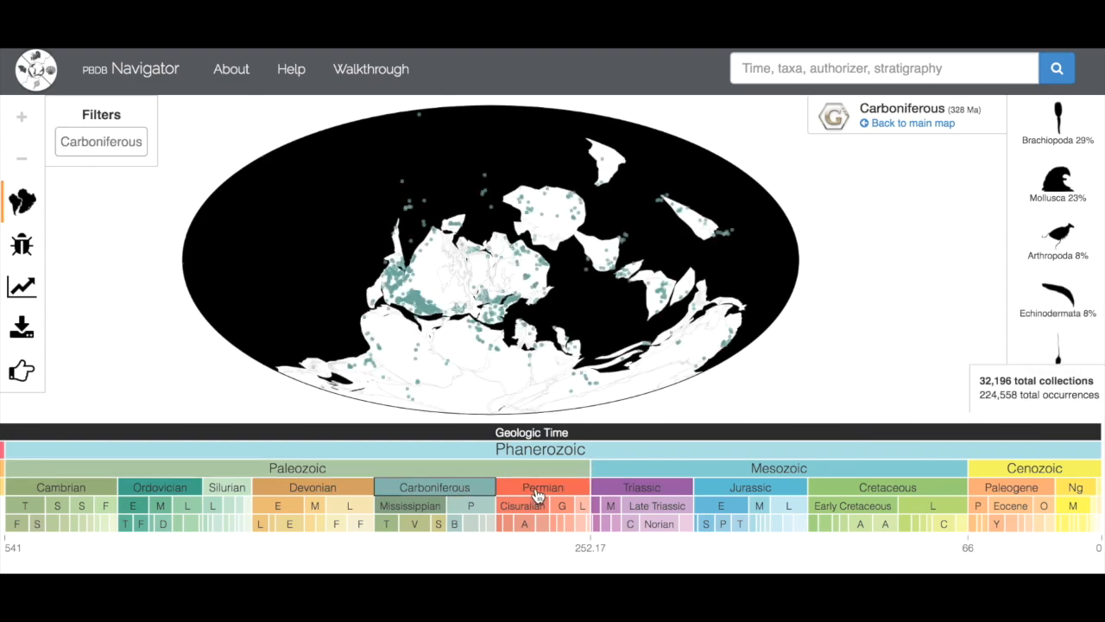
left_click(542, 487)
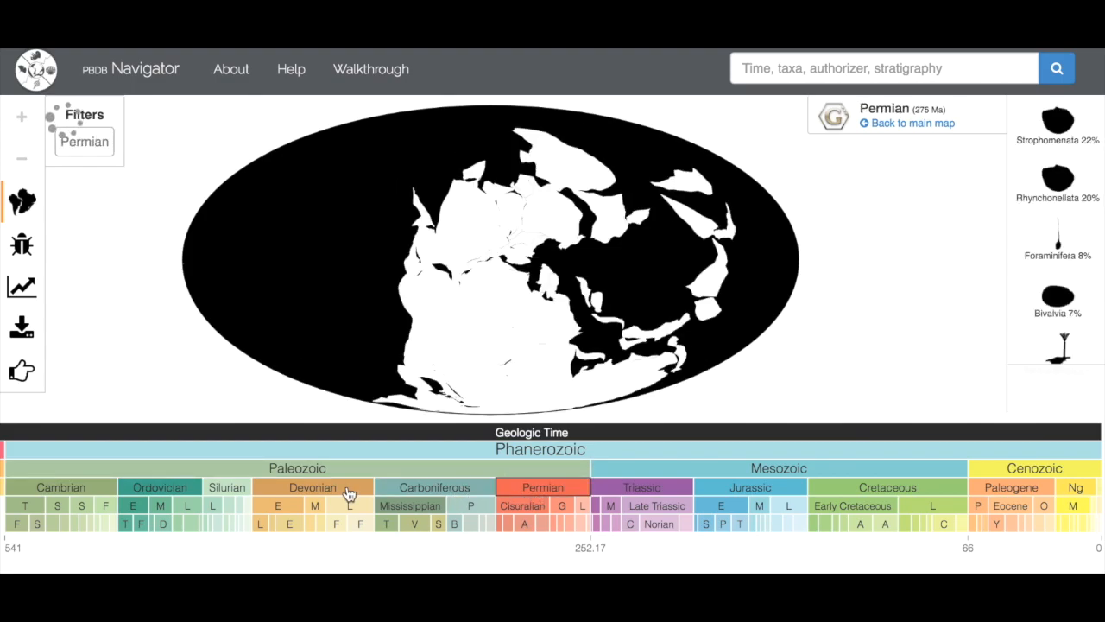
left_click(641, 487)
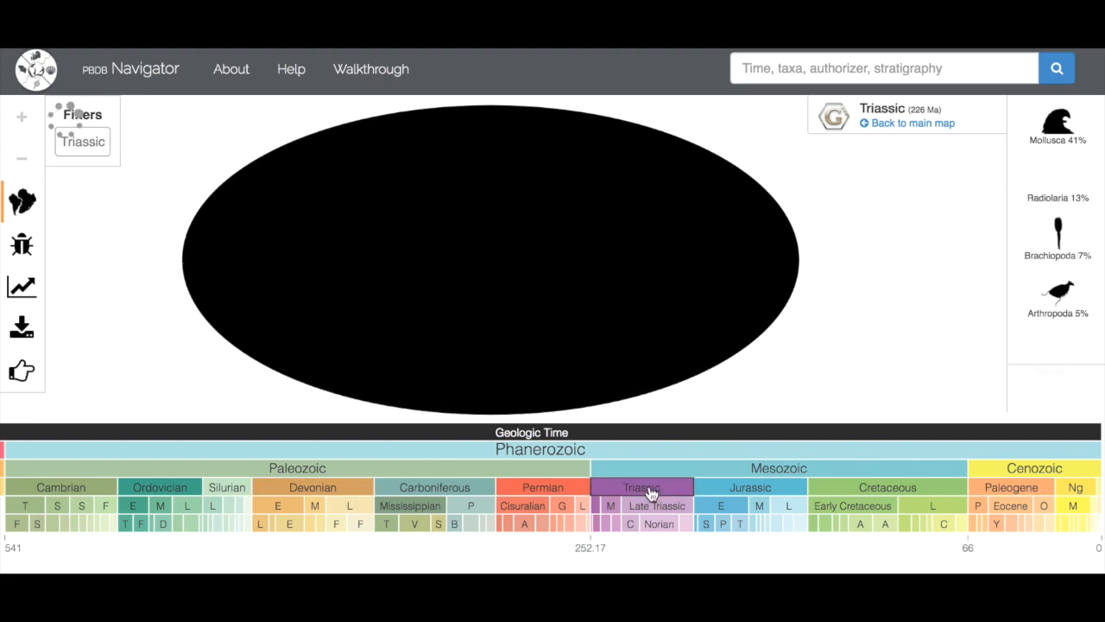
left_click(750, 487)
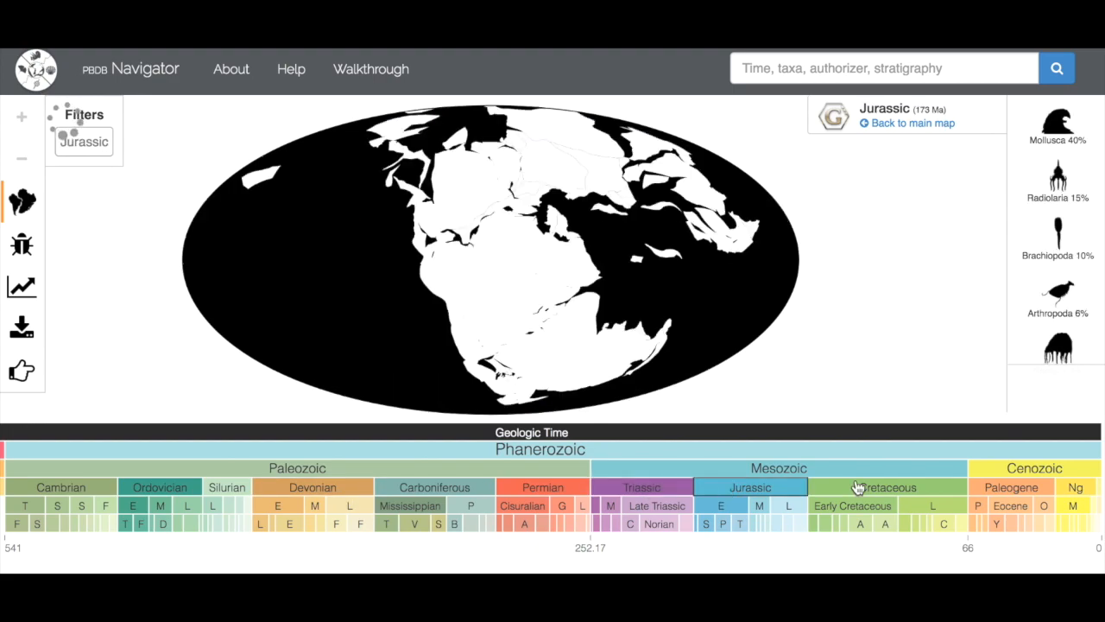
left_click(886, 487)
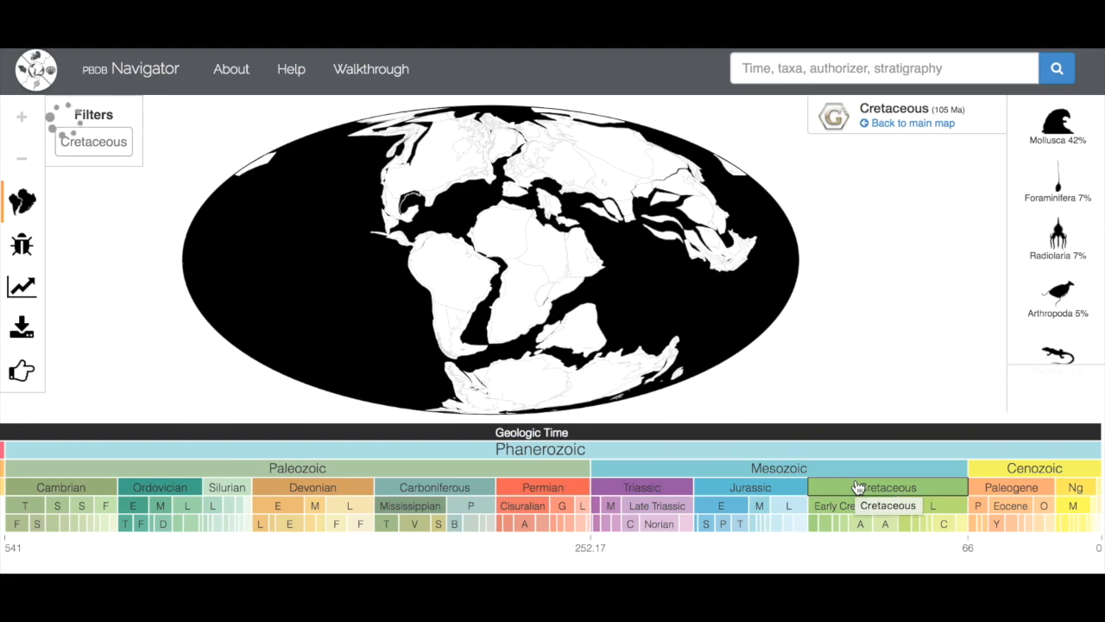
left_click(888, 487)
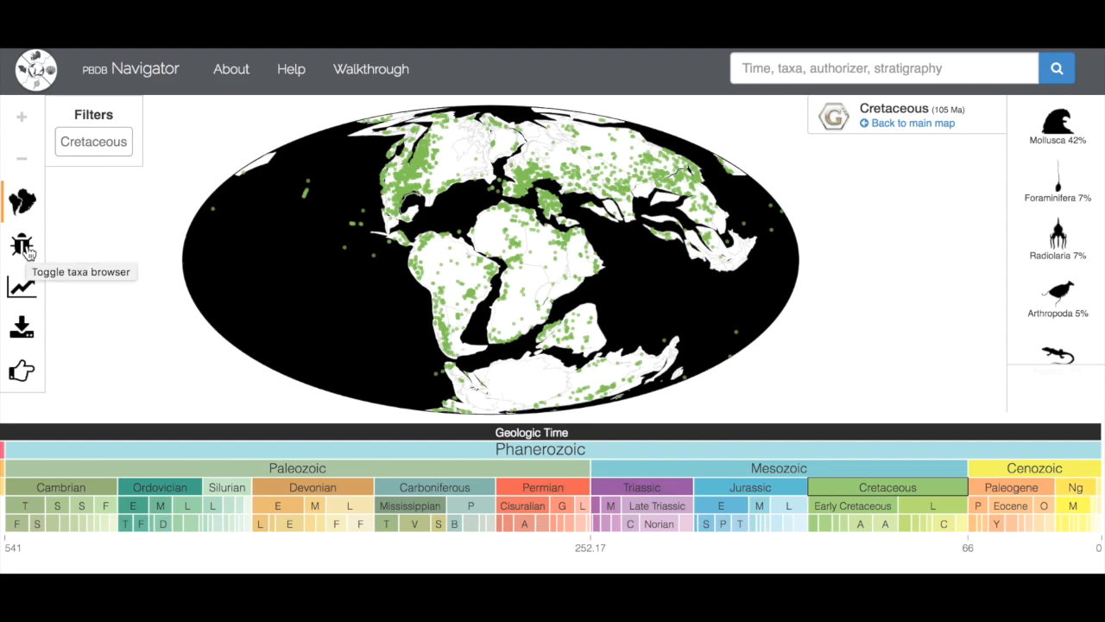
Add Cetaceae (class) as a taxon filter from the taxa browser by searching 'Cetacea'
left_click(21, 245)
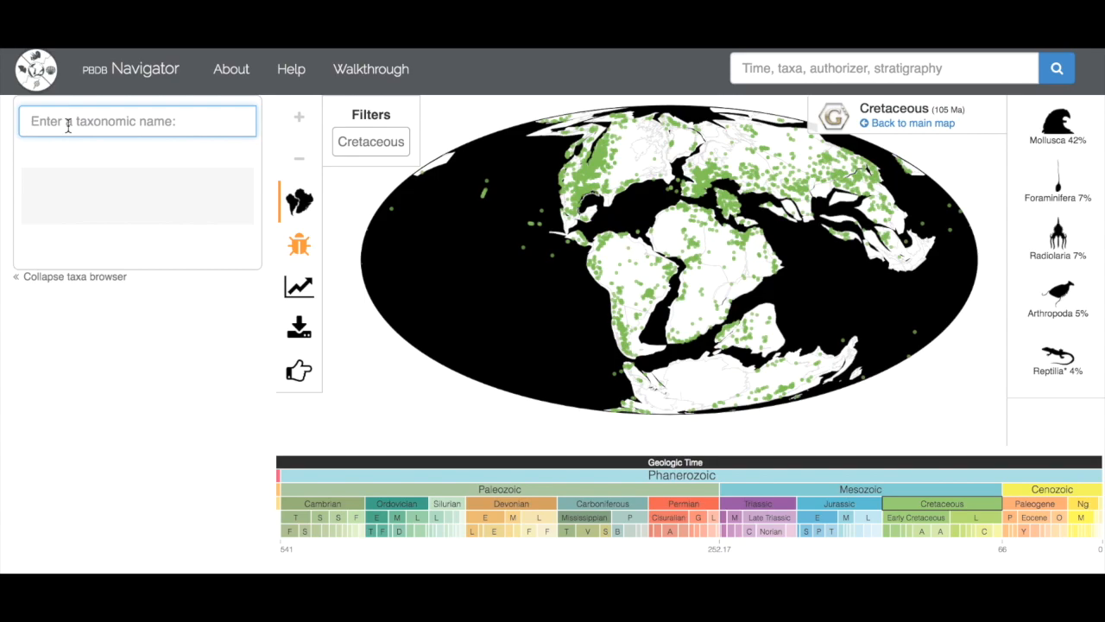
type("Cetace")
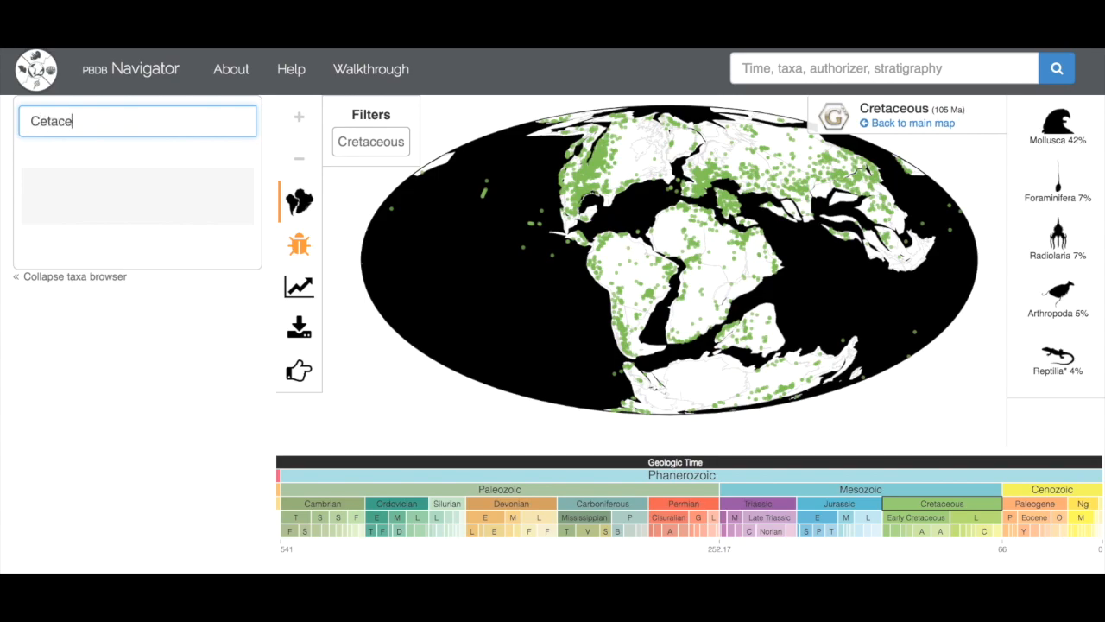
type("a")
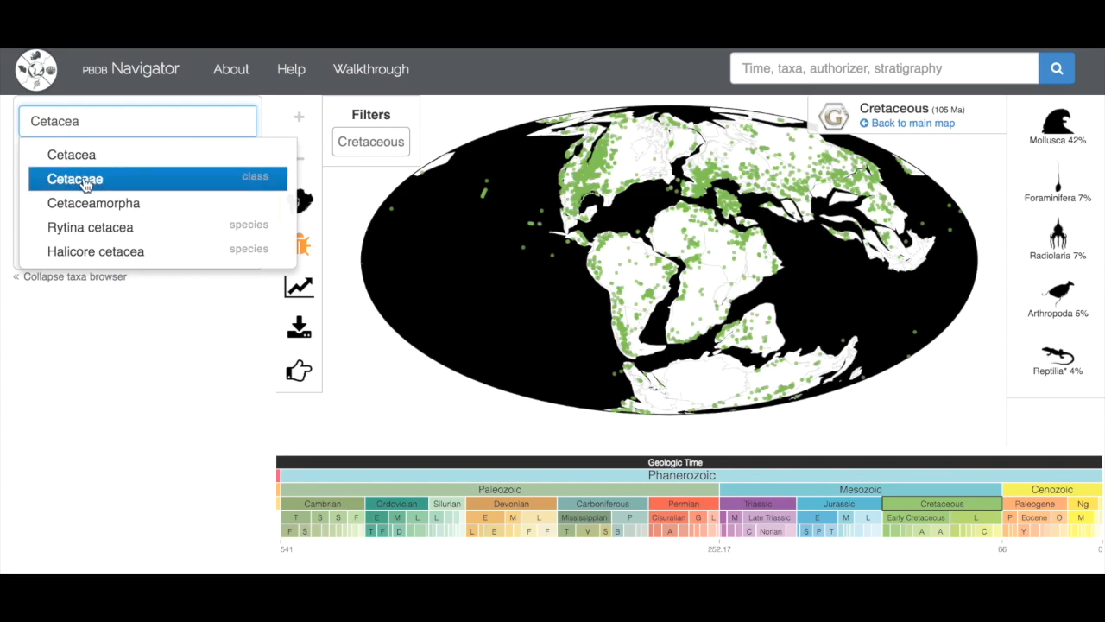
left_click(74, 177)
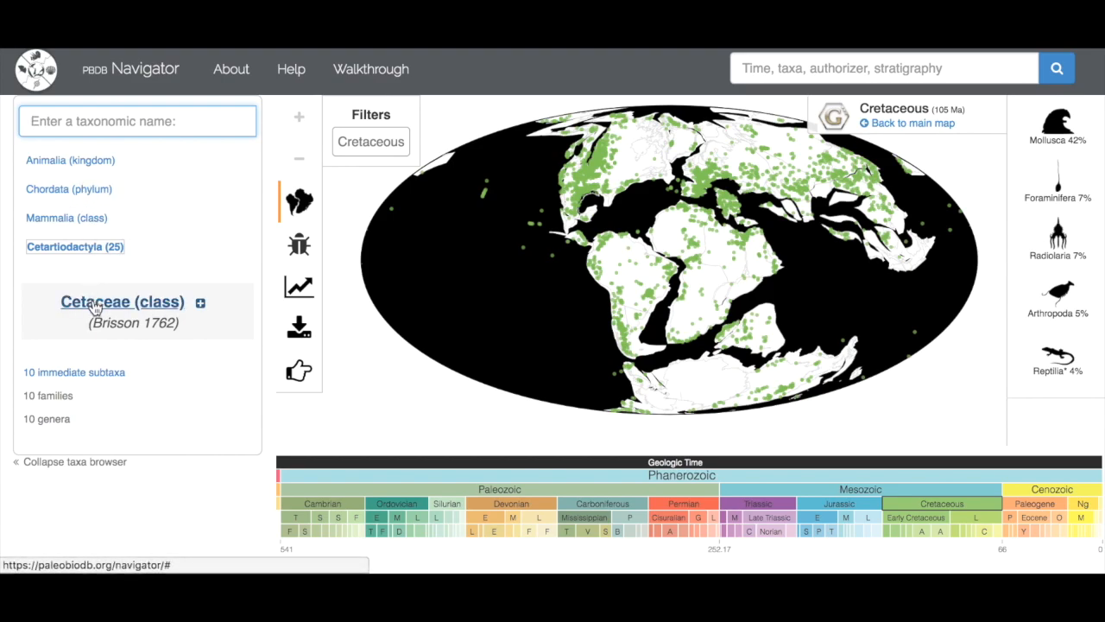
left_click(122, 301)
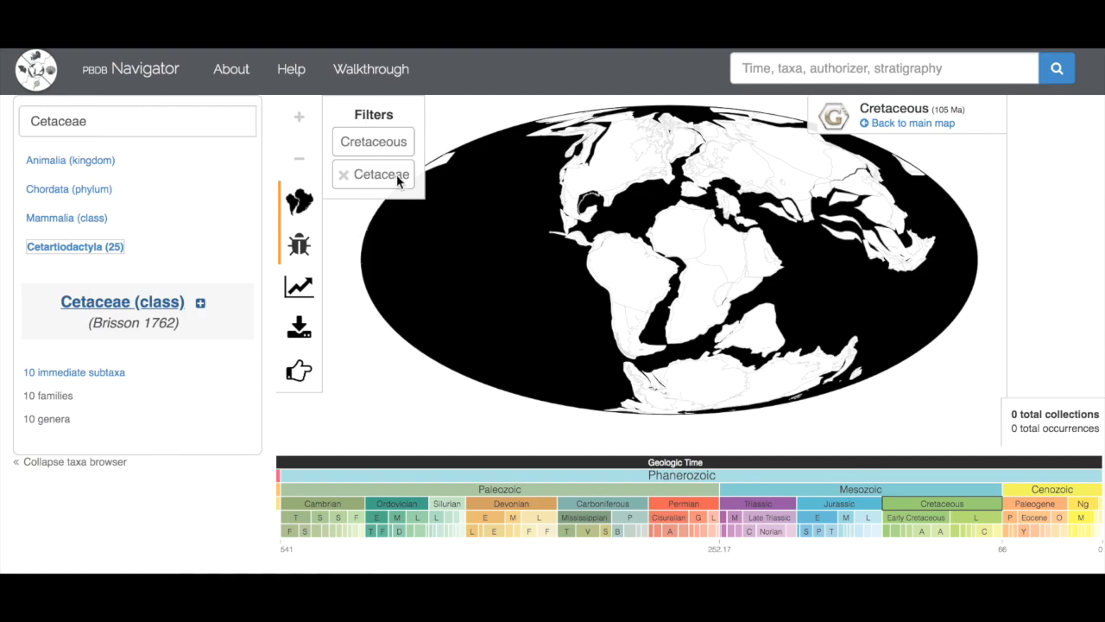
mouse_move(735, 262)
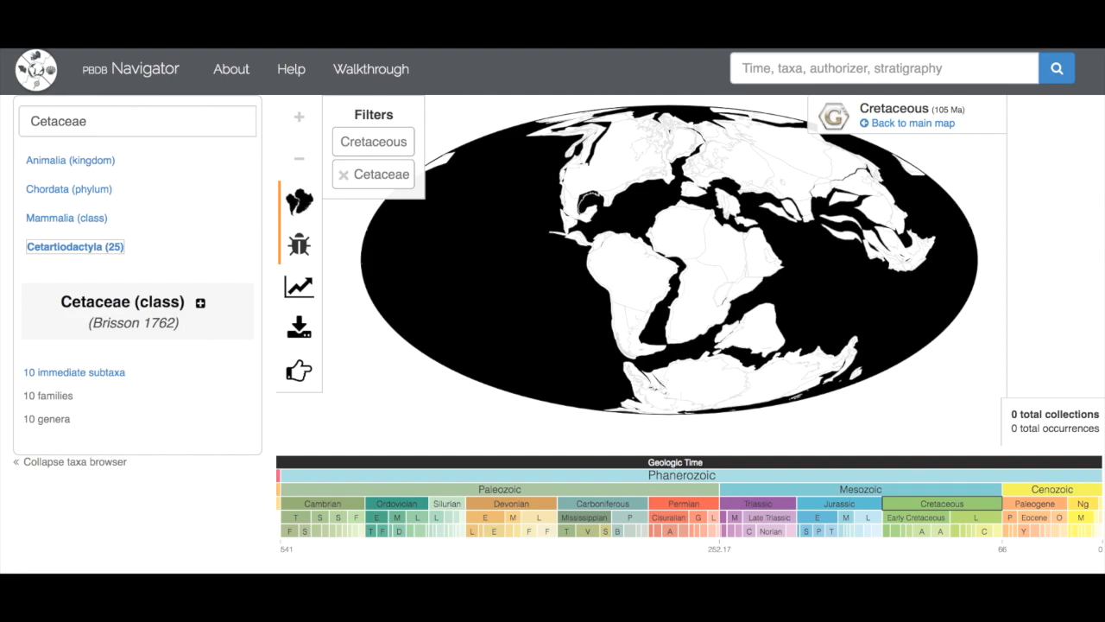
Switch the time filter to Cenozoic on the modern map, then remove the Cetaceae filter
left_click(1051, 490)
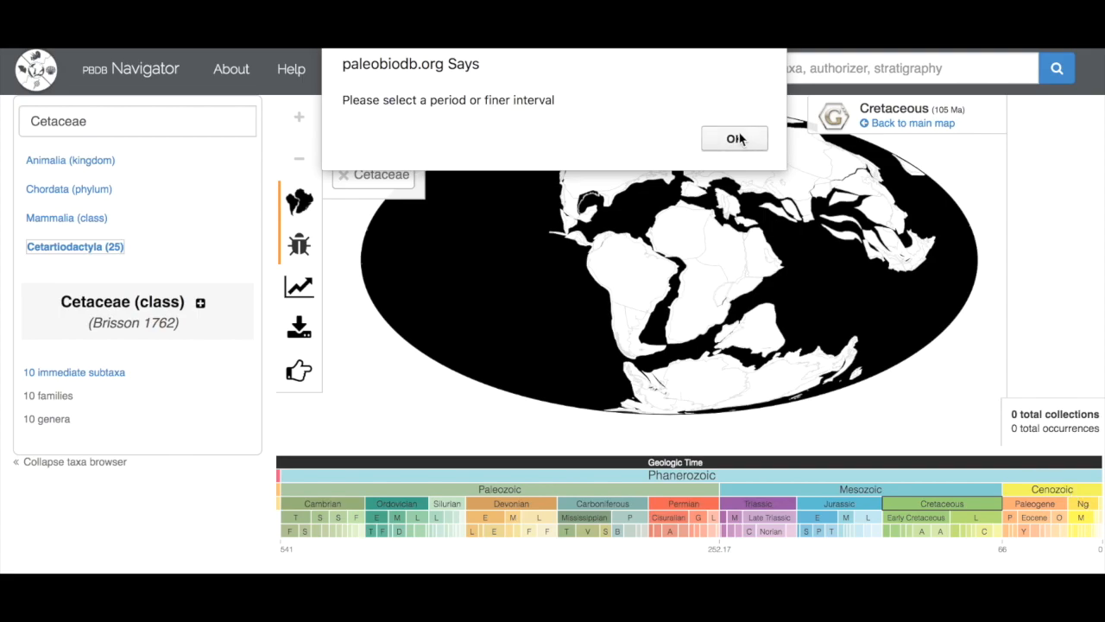
left_click(734, 139)
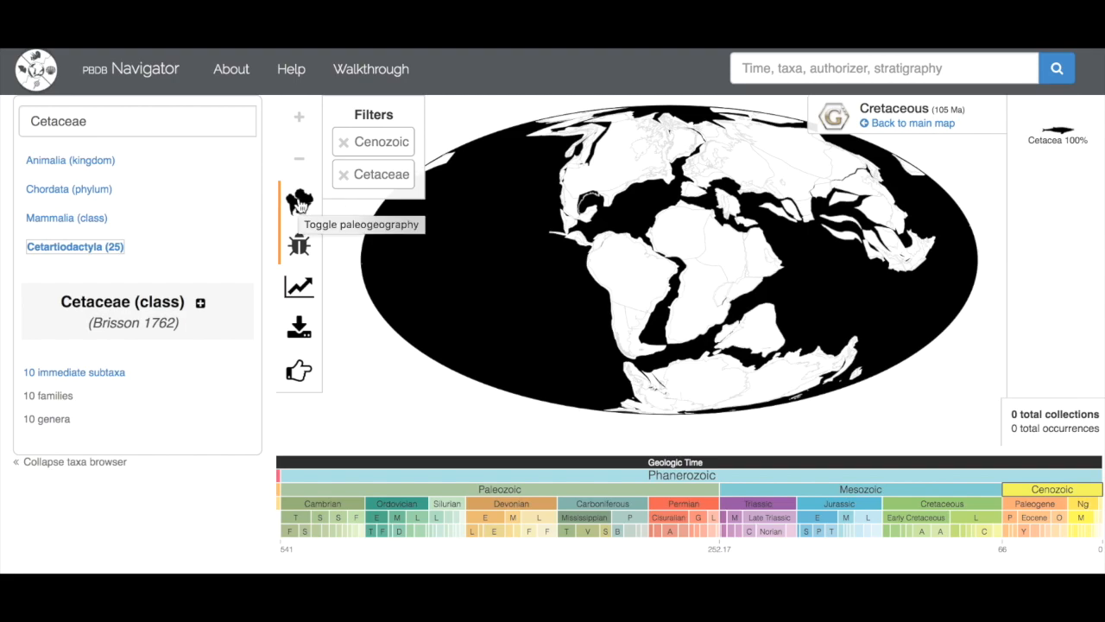
left_click(299, 202)
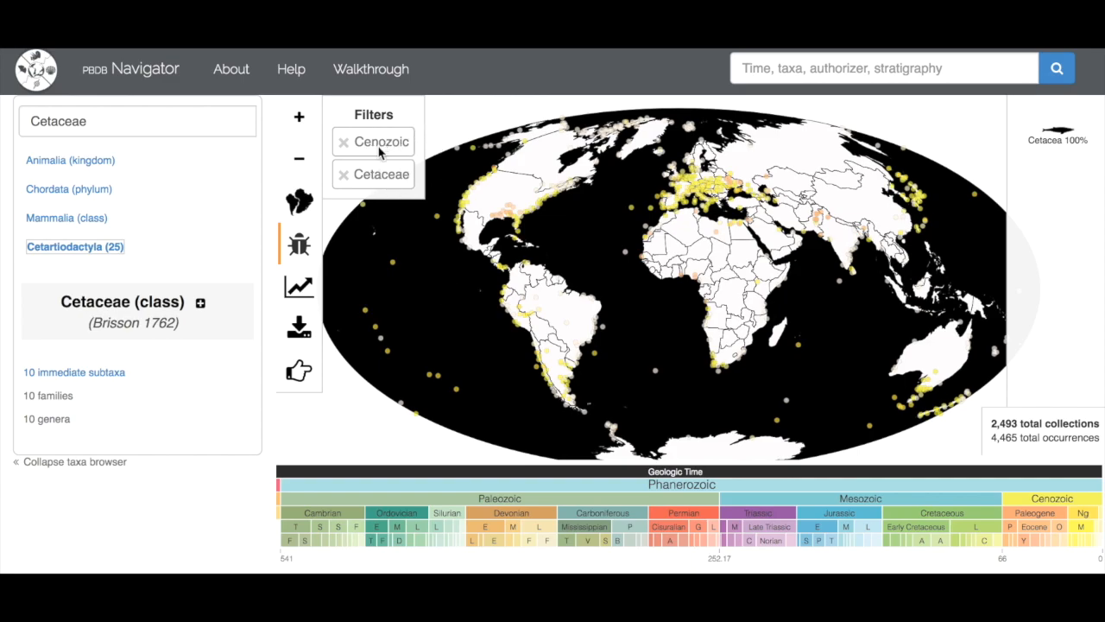
mouse_move(573, 249)
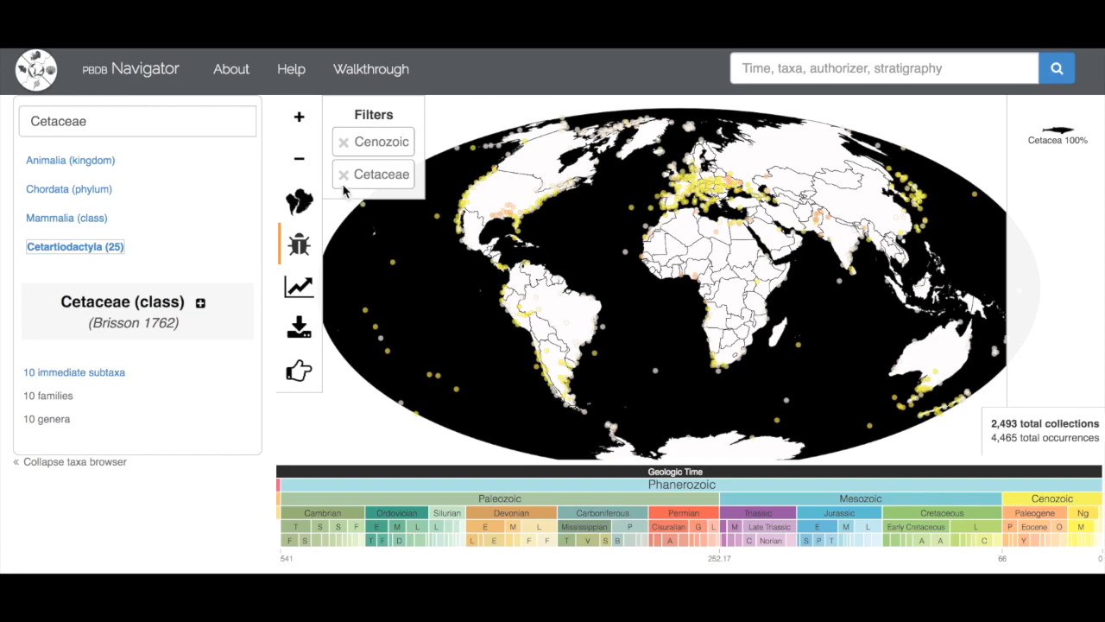
left_click(344, 172)
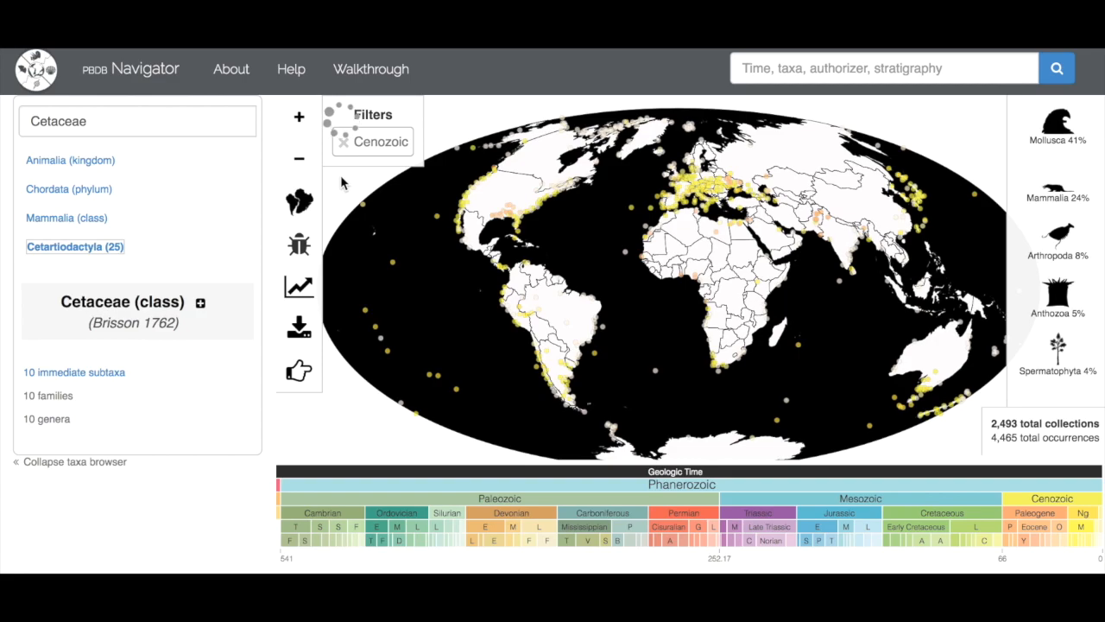
Search 'Ceta' and add the unranked clade Cetacea as a taxon filter
left_click(344, 141)
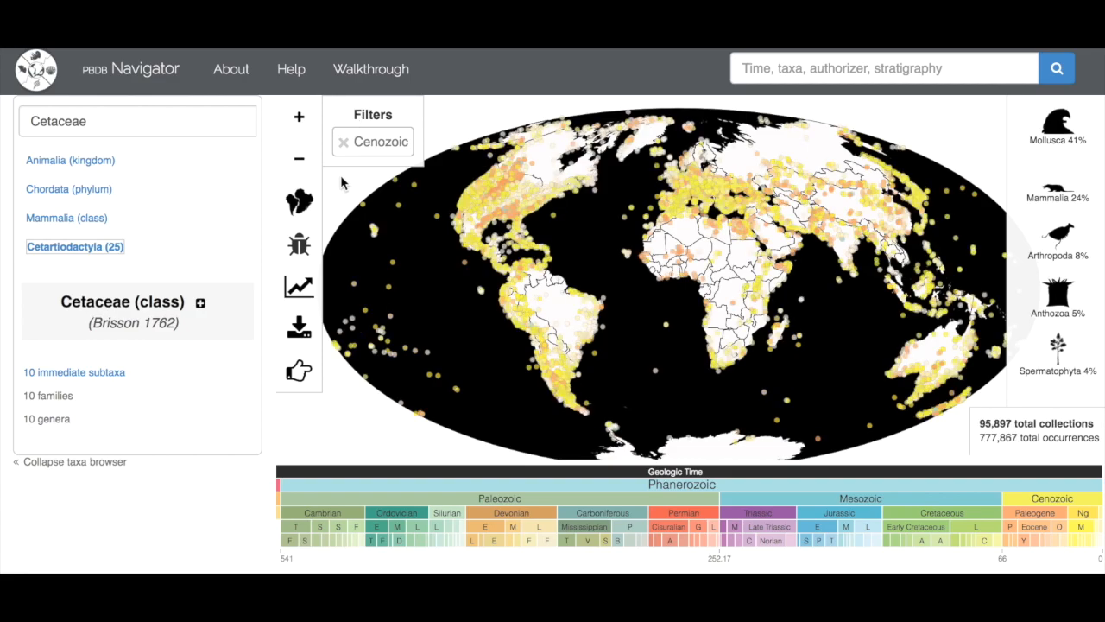
type("Cetacea")
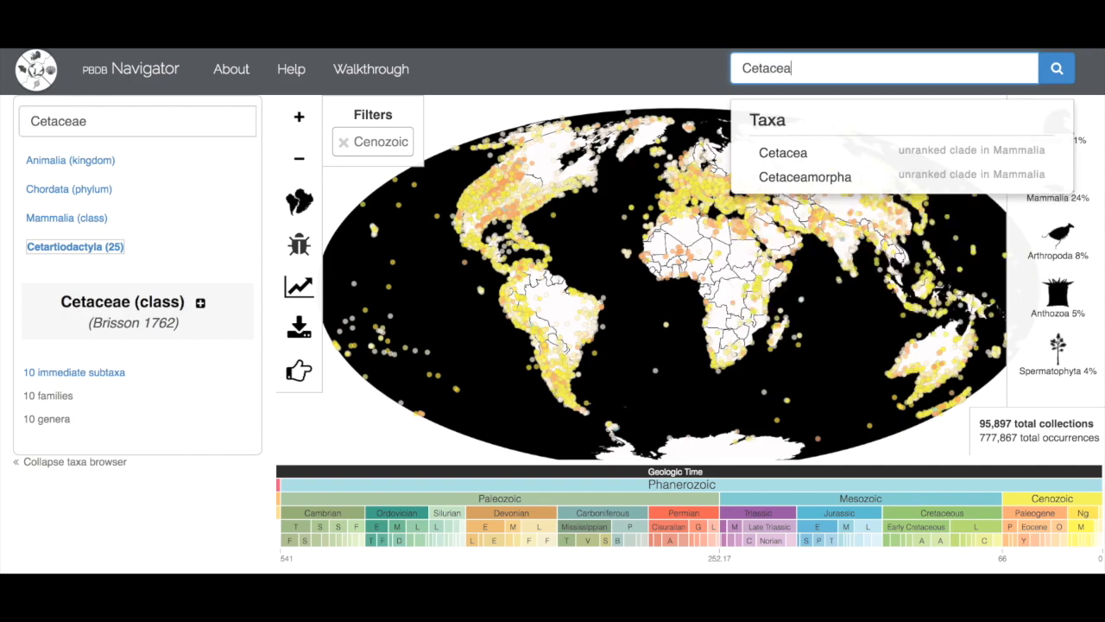
mouse_move(784, 152)
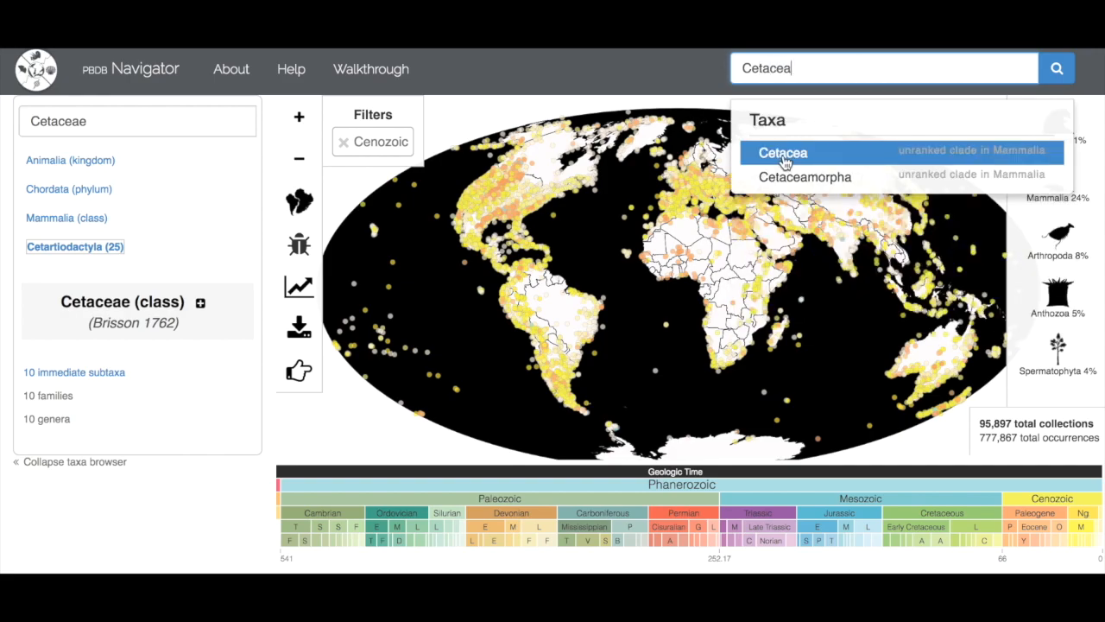
left_click(783, 152)
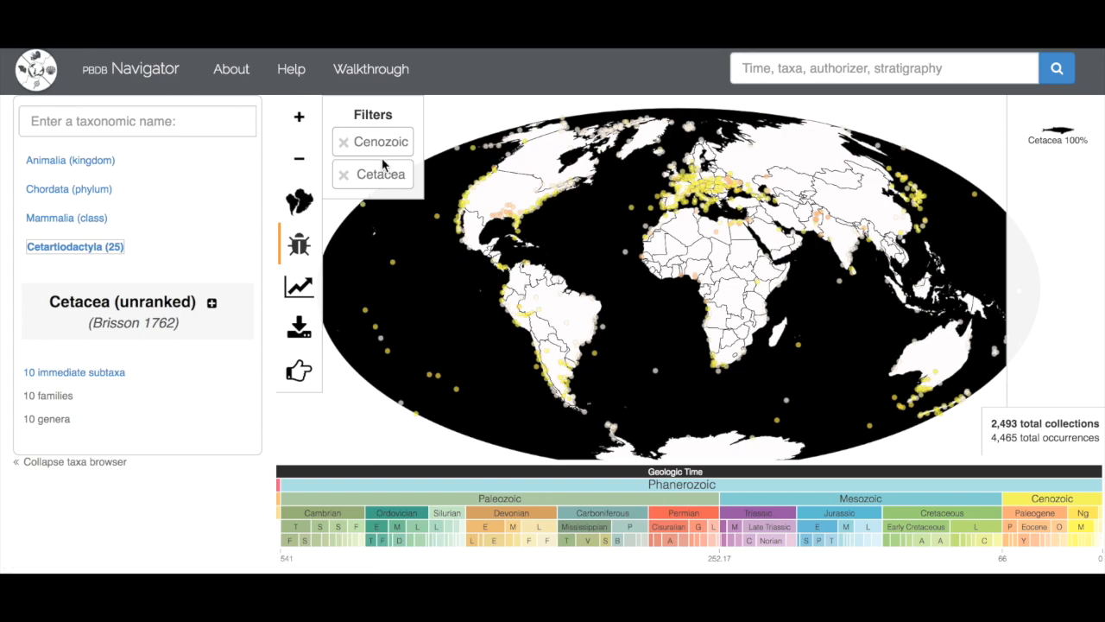
Remove the Cenozoic and Cetacea filters to restore all 191,660 collections
left_click(346, 142)
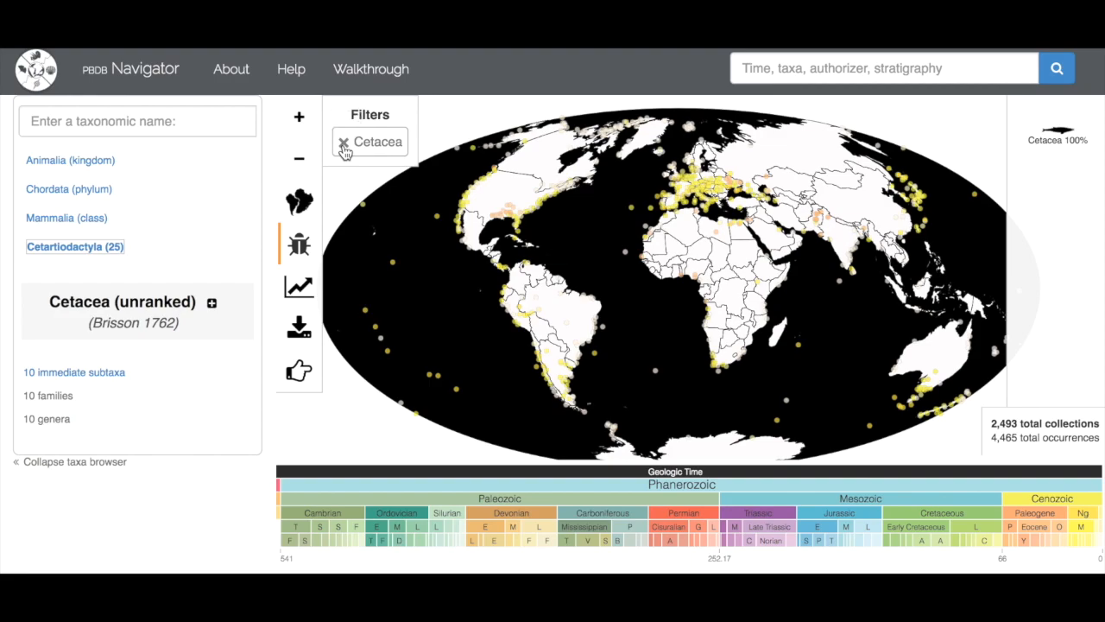
left_click(343, 142)
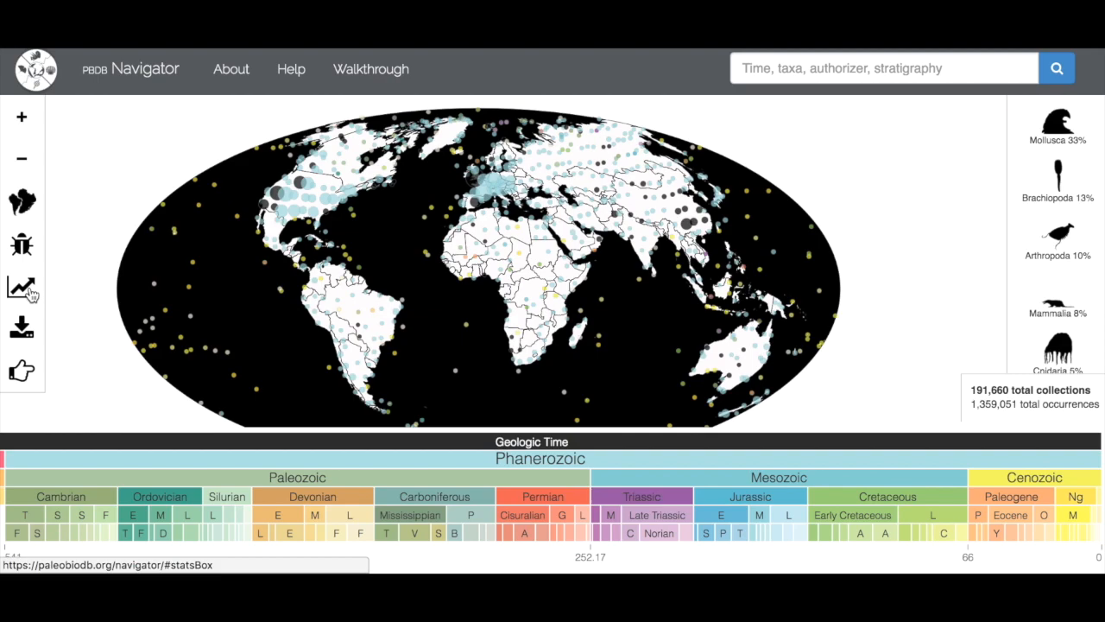
mouse_move(21, 286)
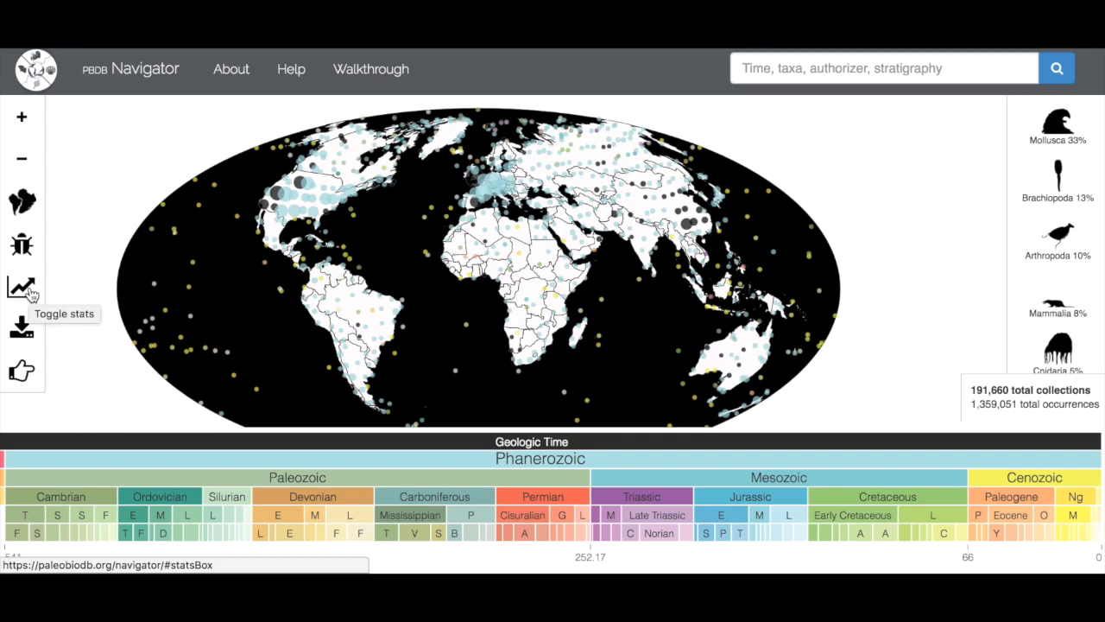
Show the sampled-in-bin diversity curve and expand its 'What's in this plot?' explanation
left_click(21, 287)
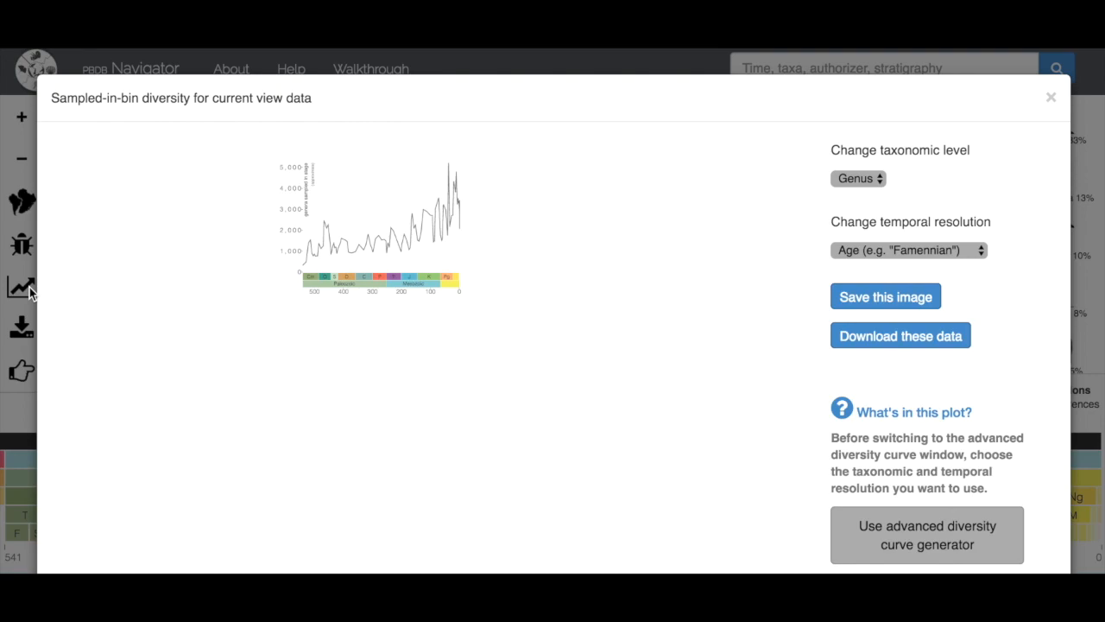
mouse_move(187, 235)
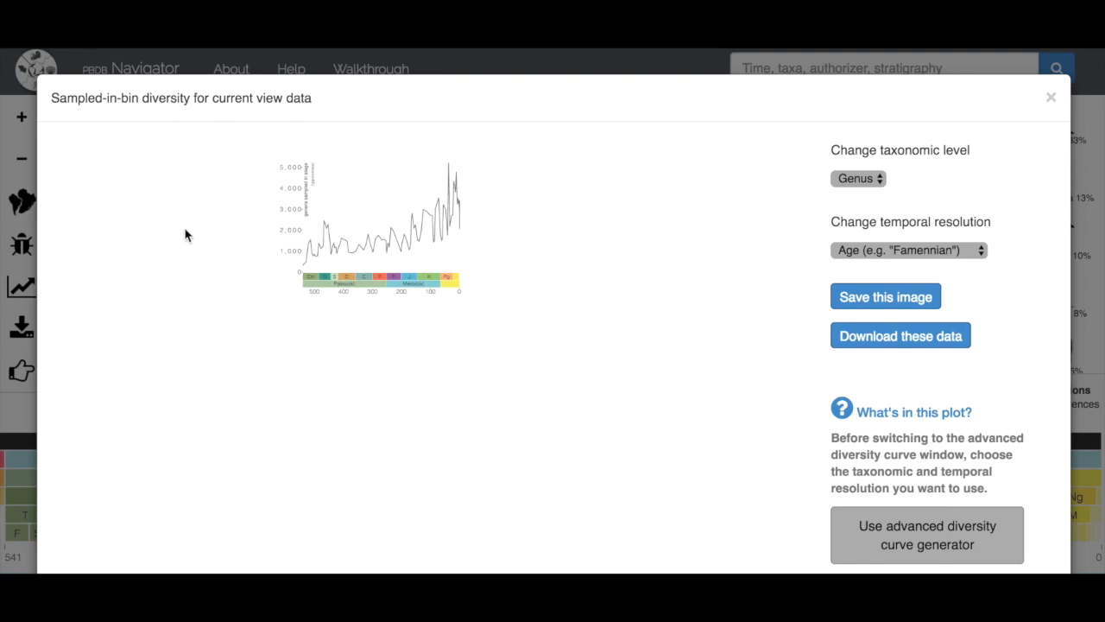
mouse_move(387, 195)
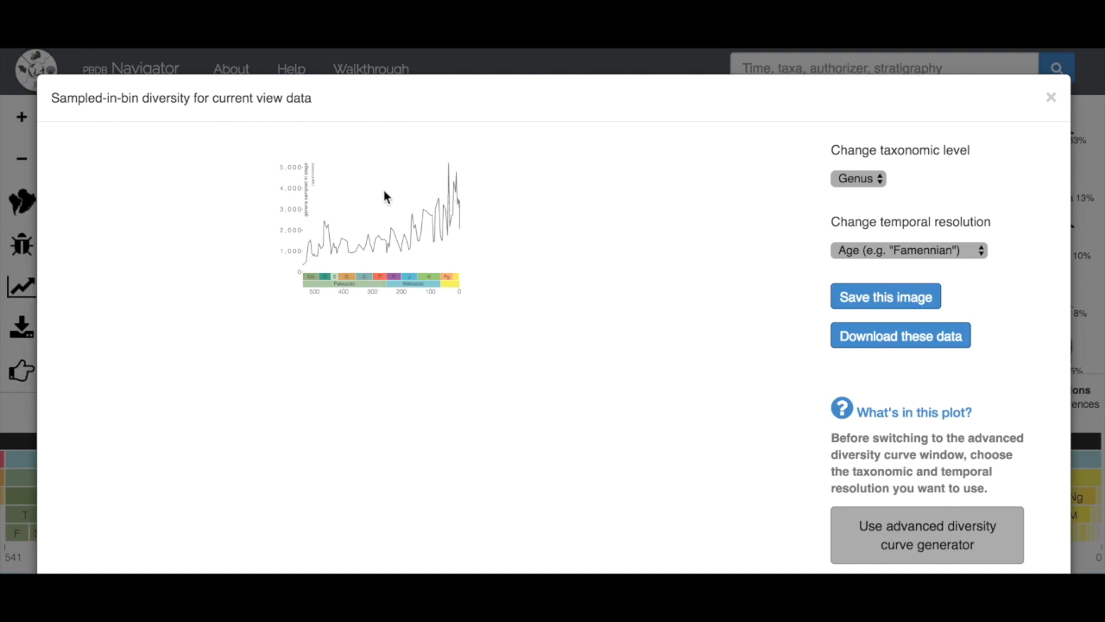
mouse_move(475, 249)
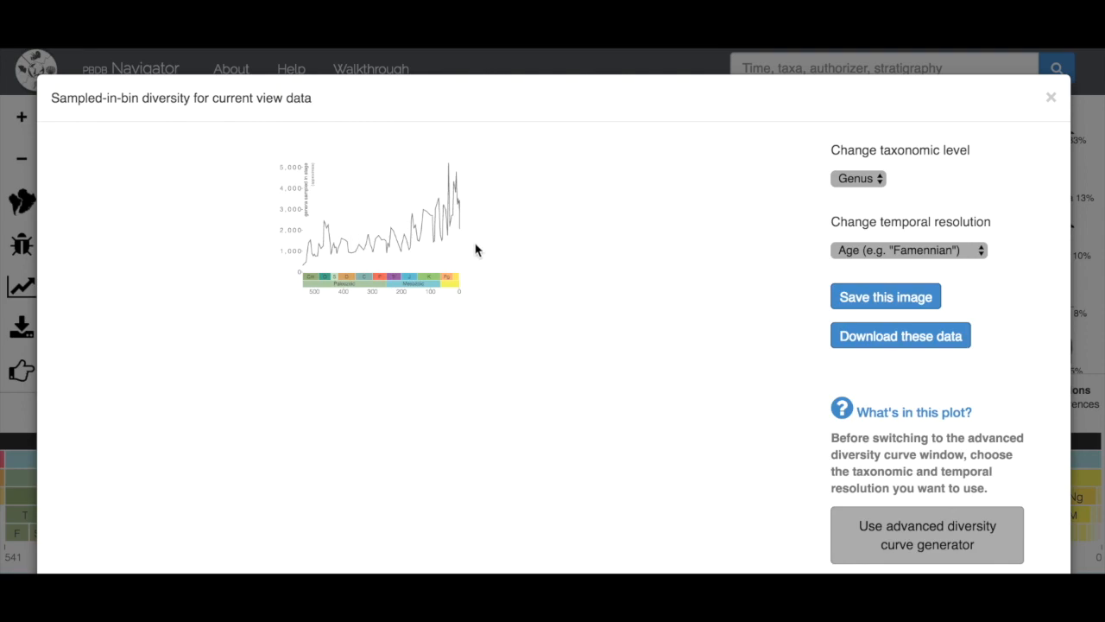
mouse_move(376, 286)
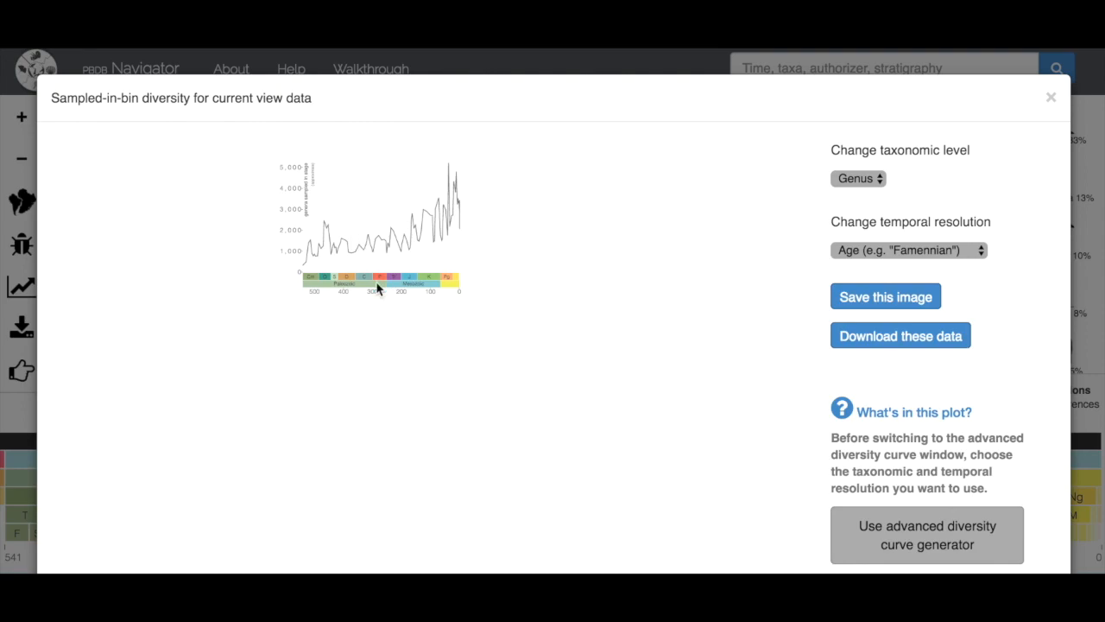
mouse_move(456, 300)
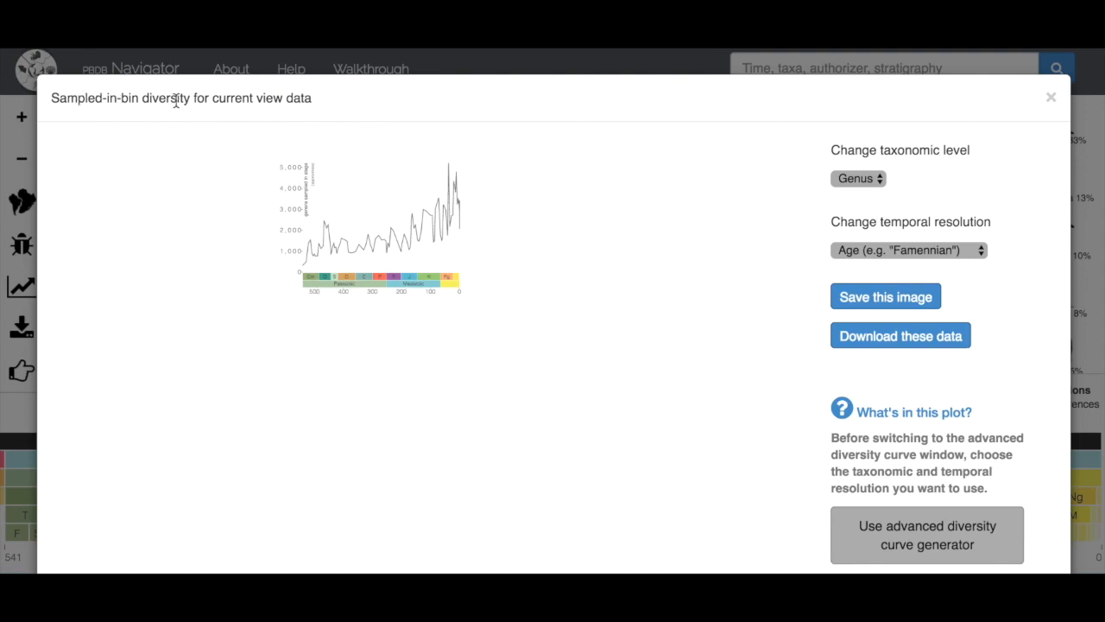
mouse_move(613, 214)
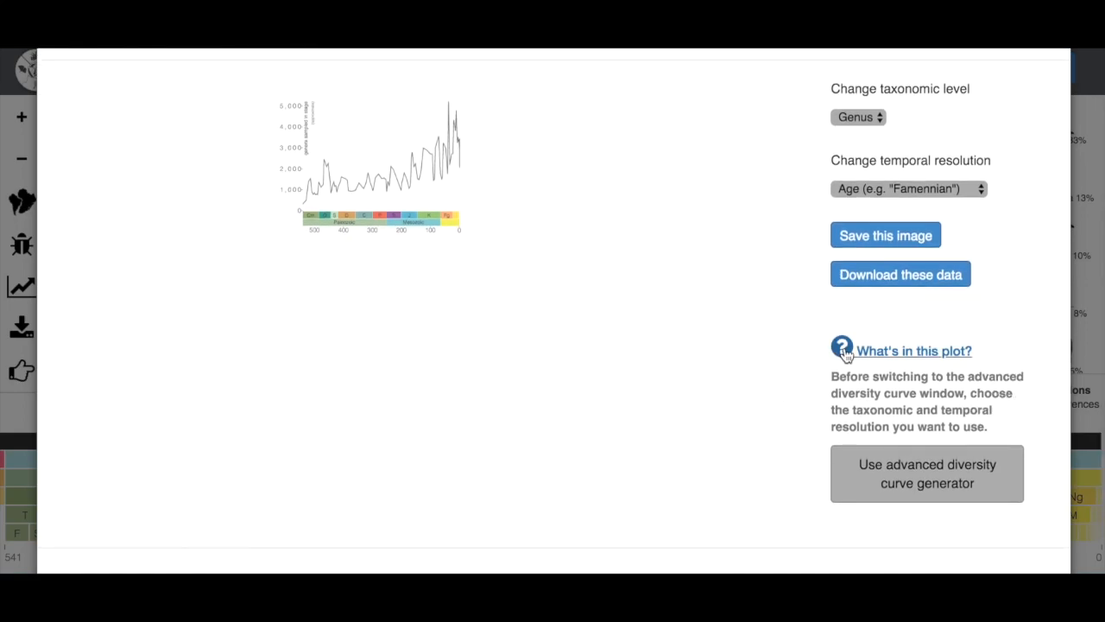
left_click(914, 350)
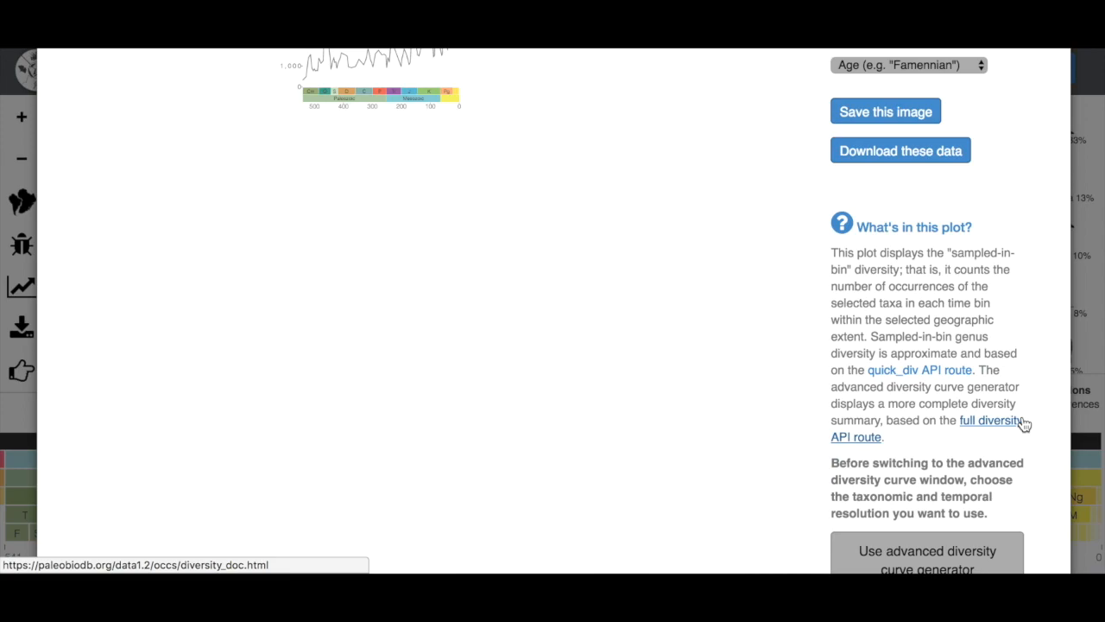
mouse_move(1026, 308)
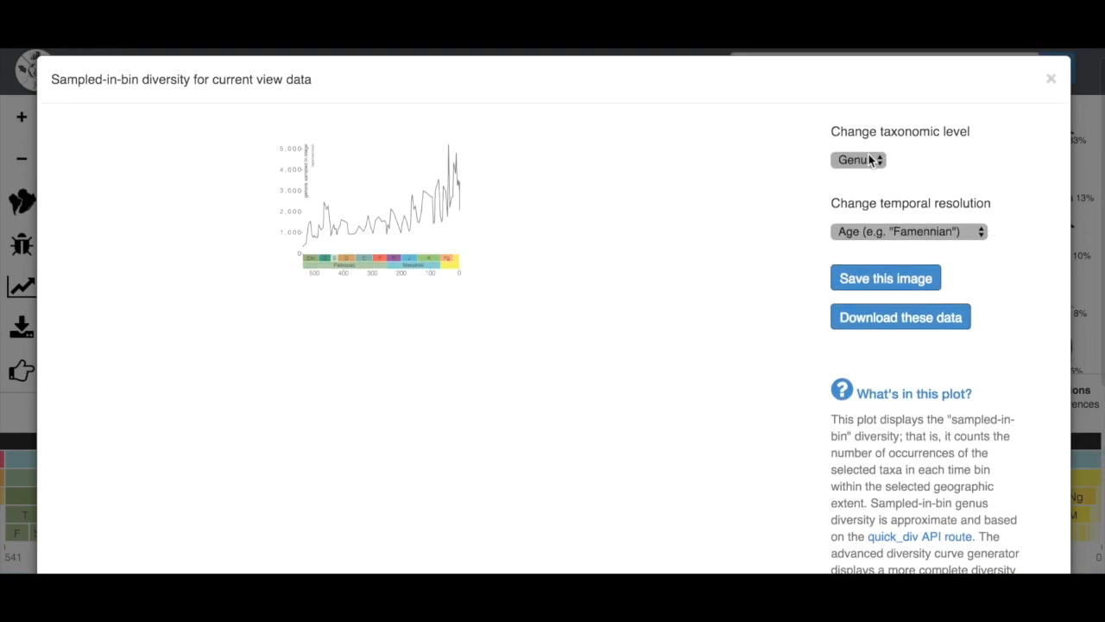
left_click(859, 159)
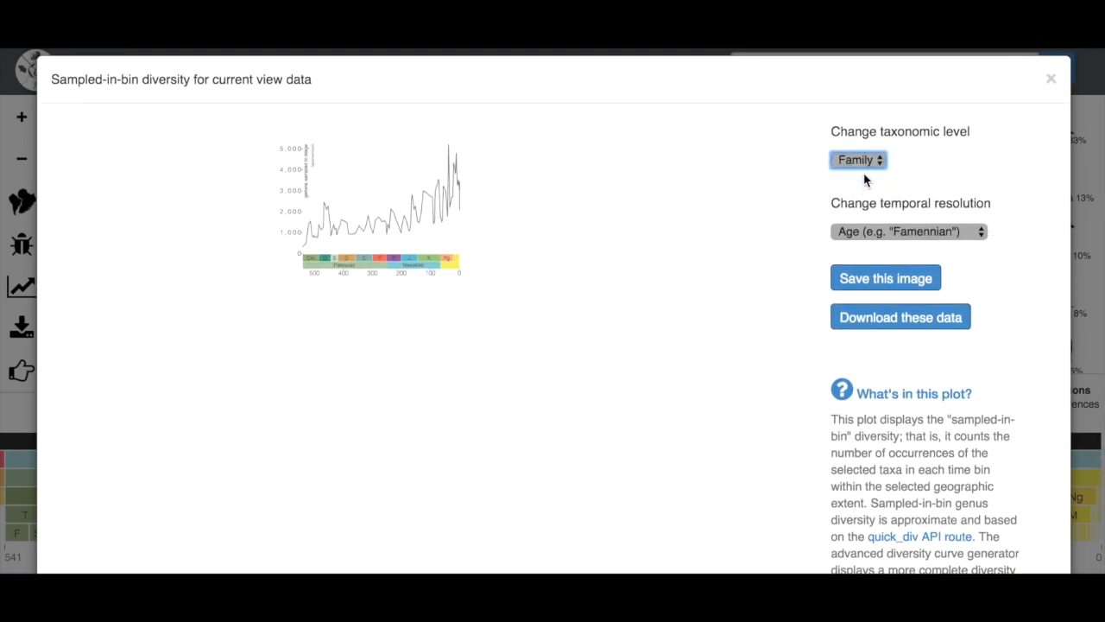
left_click(858, 159)
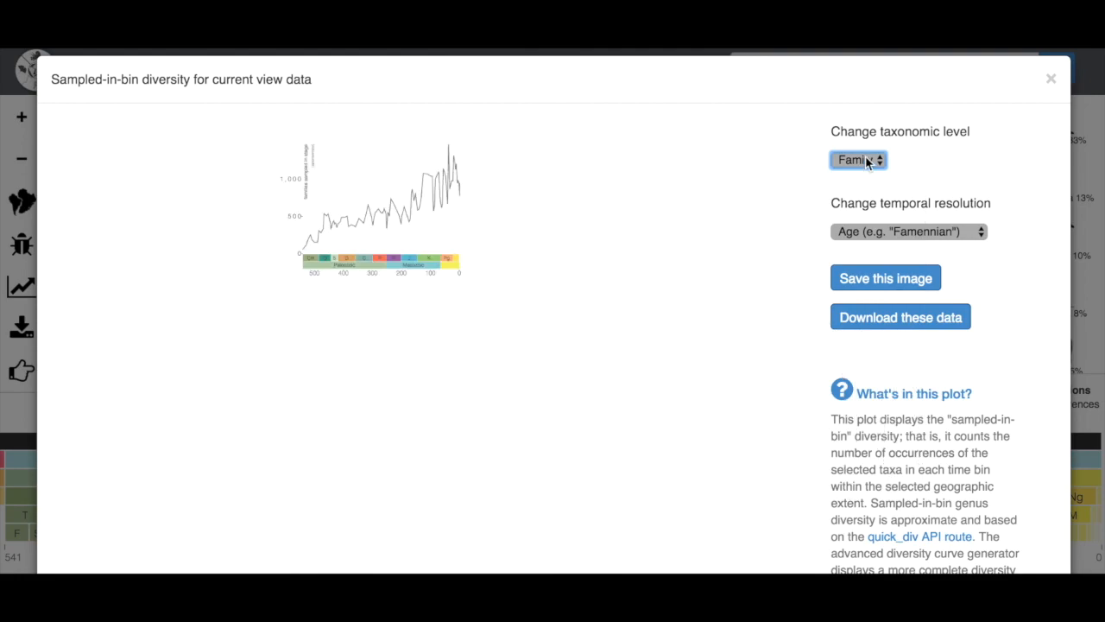
left_click(858, 159)
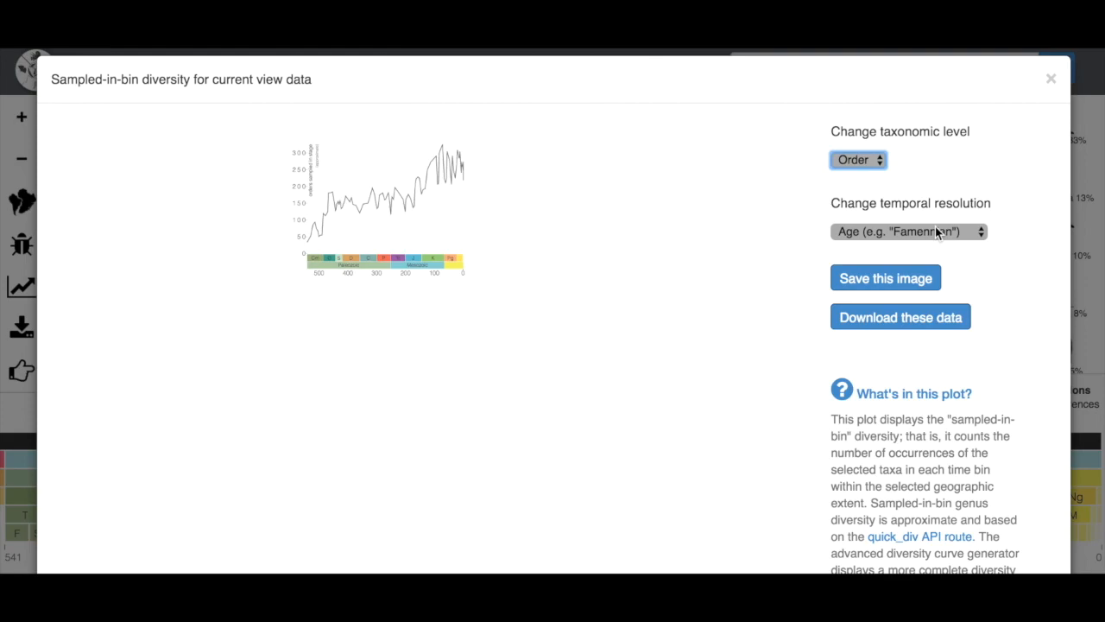
left_click(908, 231)
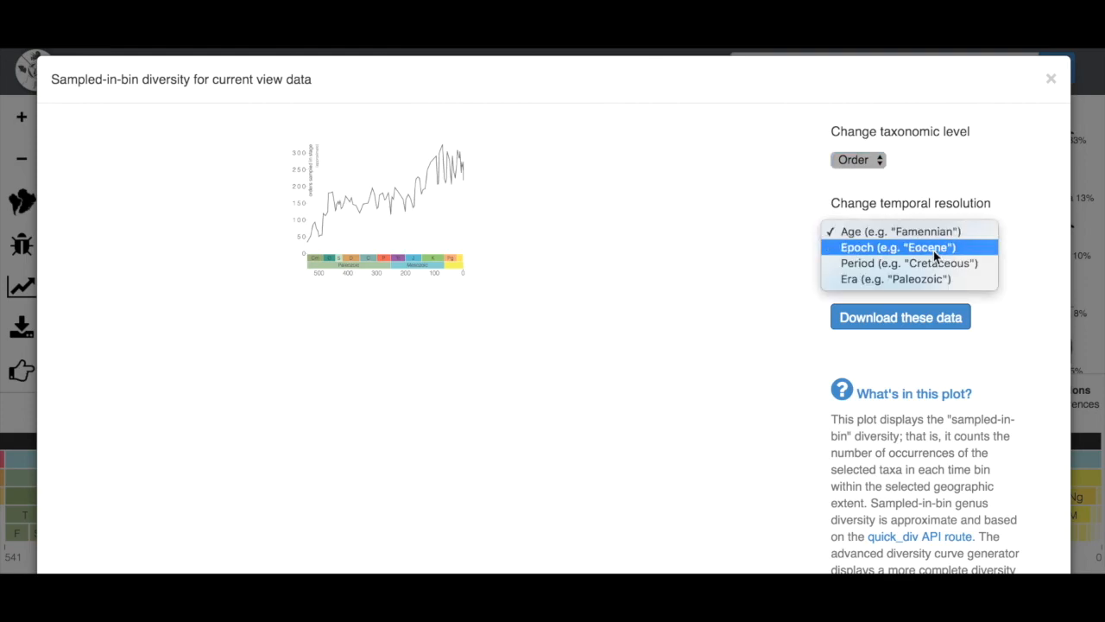
left_click(898, 232)
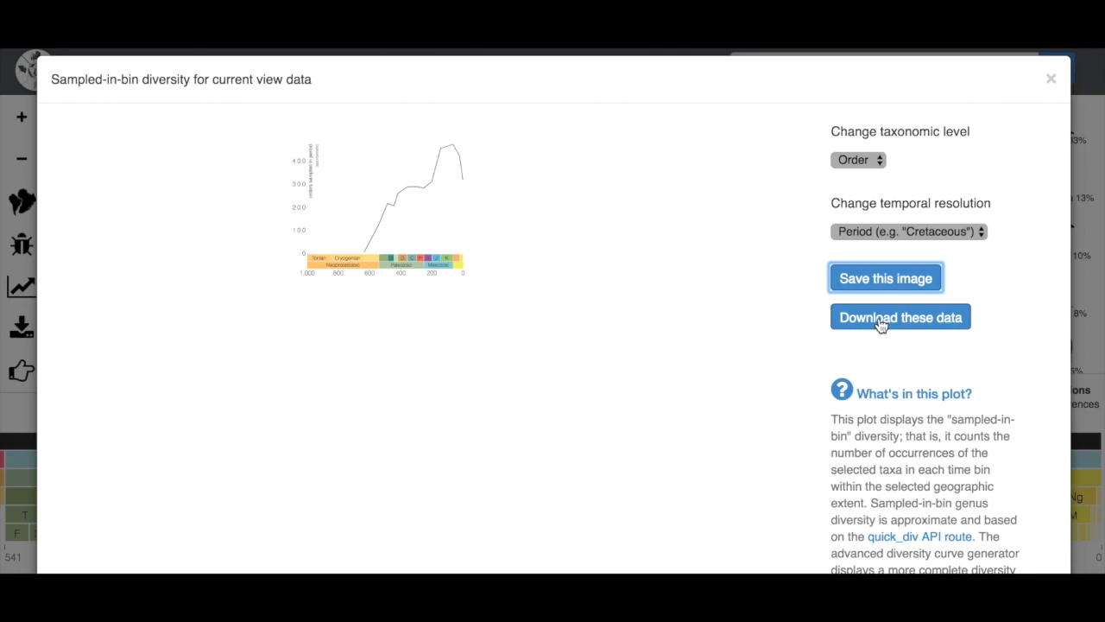
mouse_move(1053, 80)
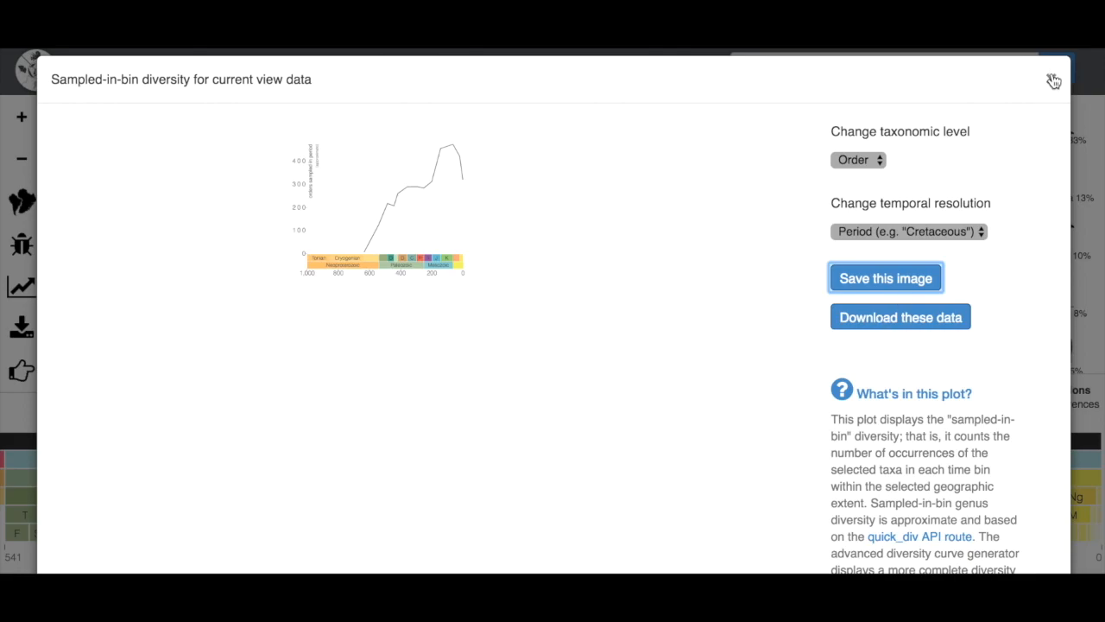
Filter the map to the Mesozoic era (113,200 collections) and review its order-level diversity curve
left_click(1054, 79)
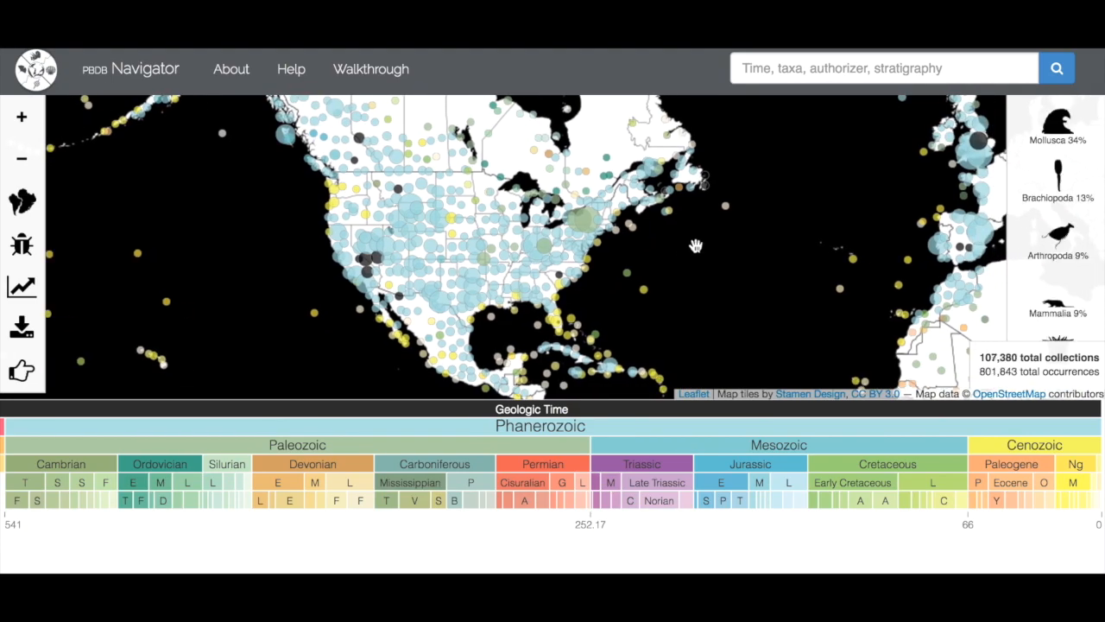
mouse_move(655, 449)
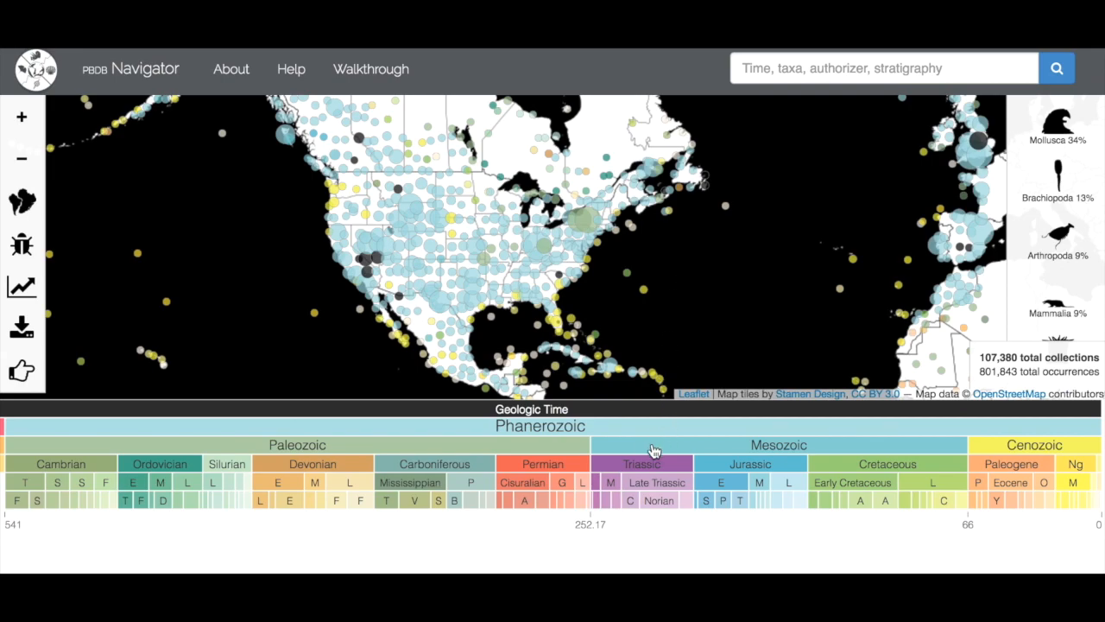
left_click(777, 444)
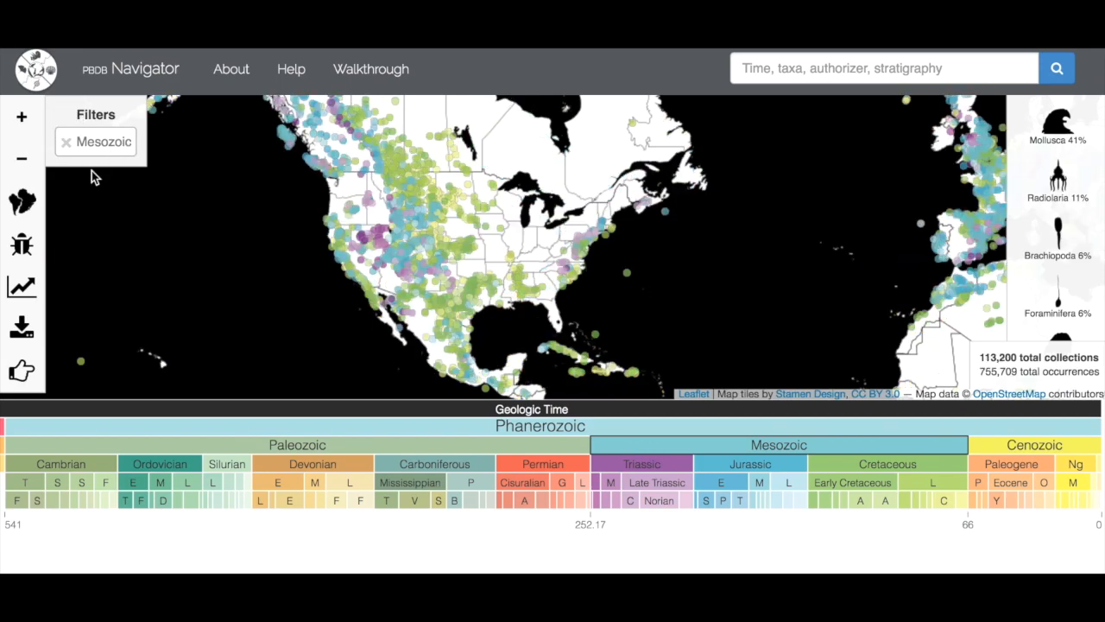
mouse_move(556, 290)
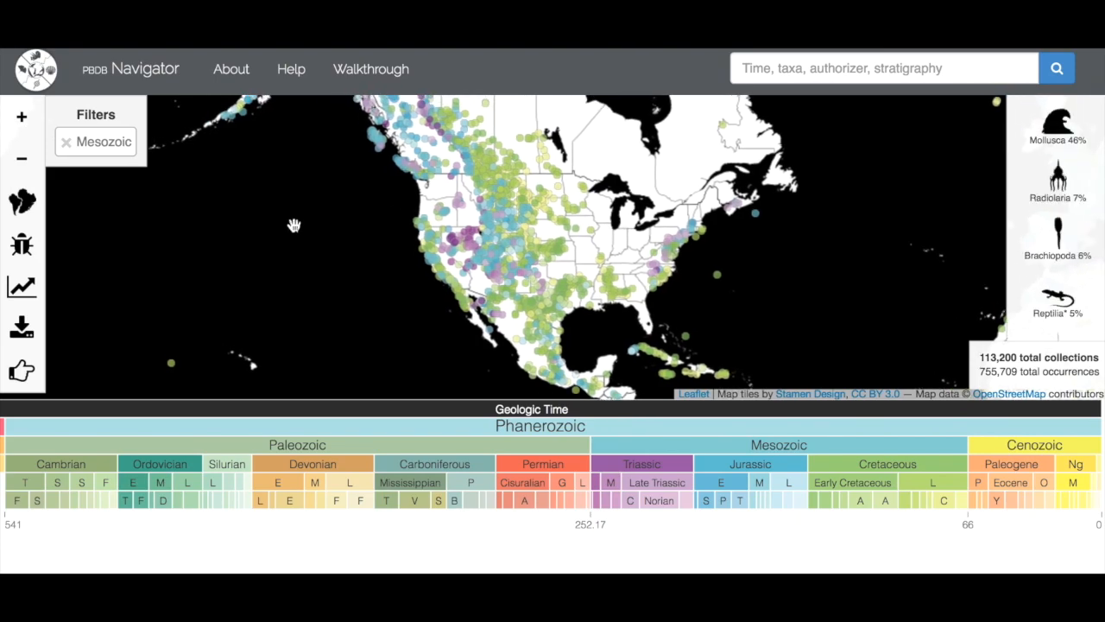
left_click(21, 286)
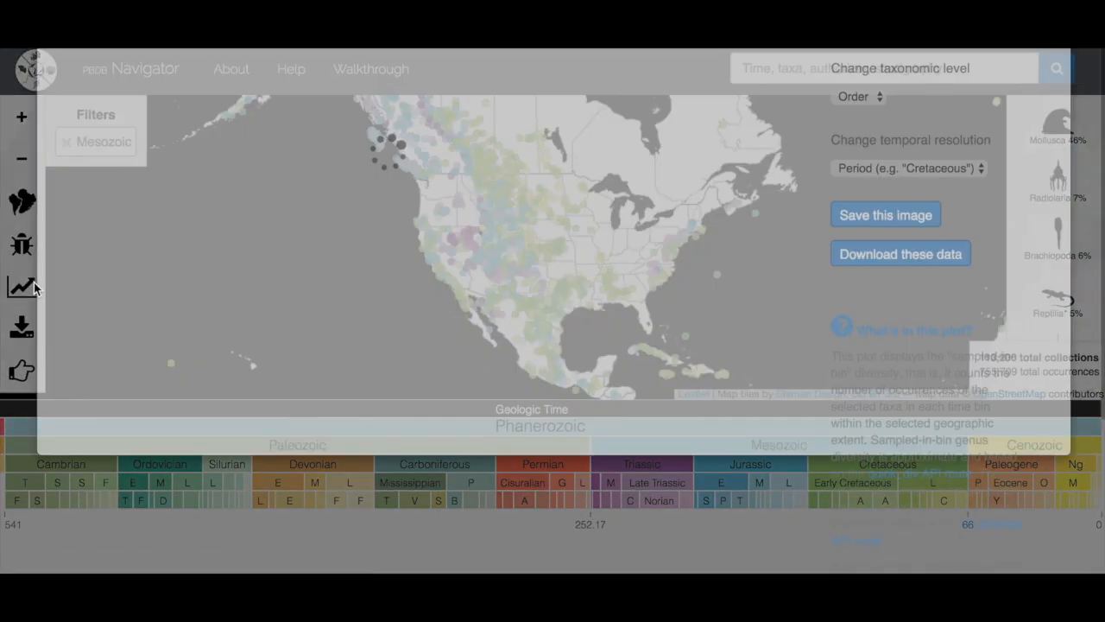
left_click(21, 286)
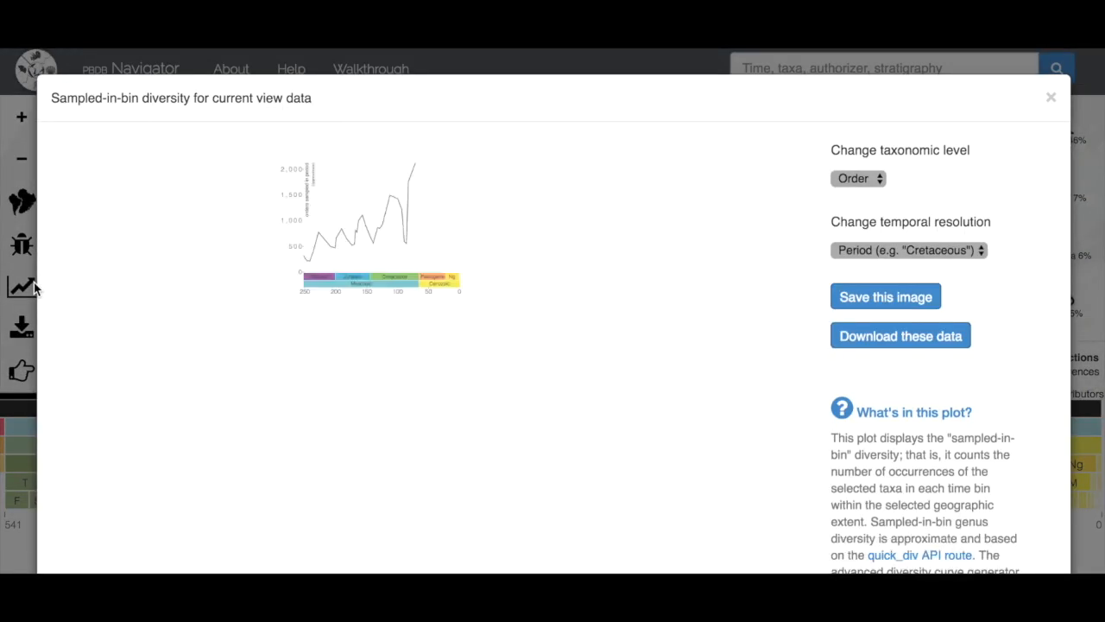
left_click(1050, 97)
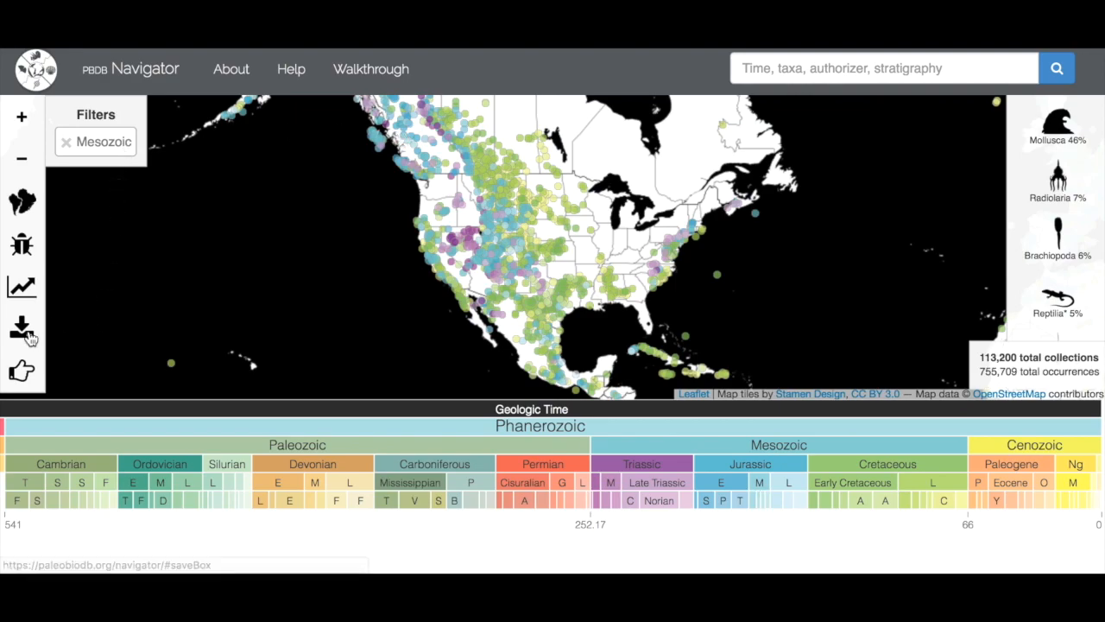
mouse_move(21, 328)
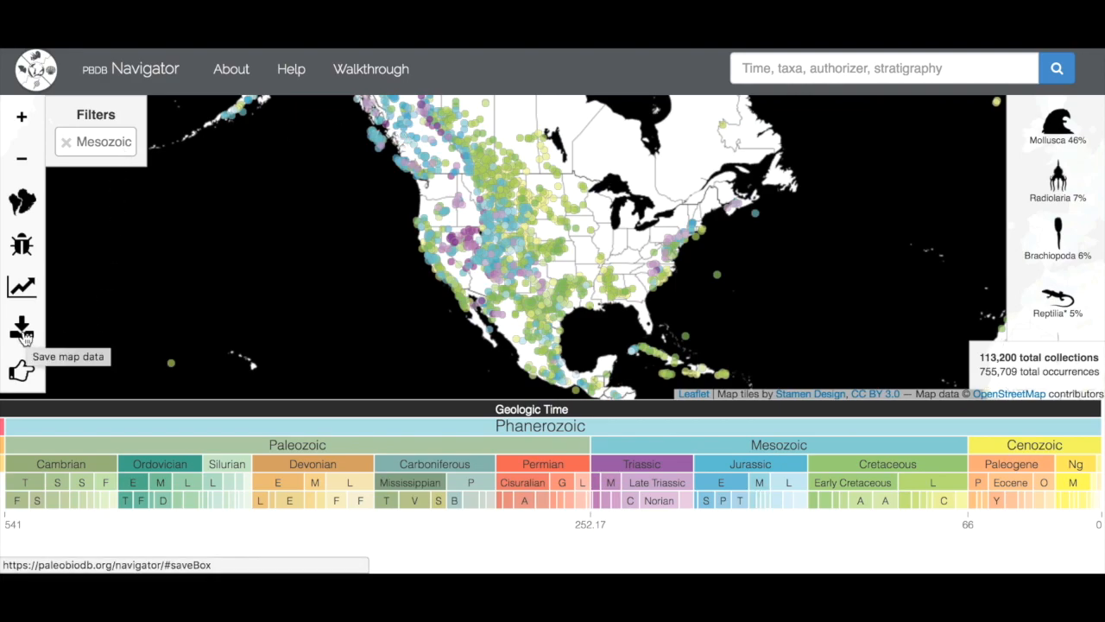
left_click(21, 330)
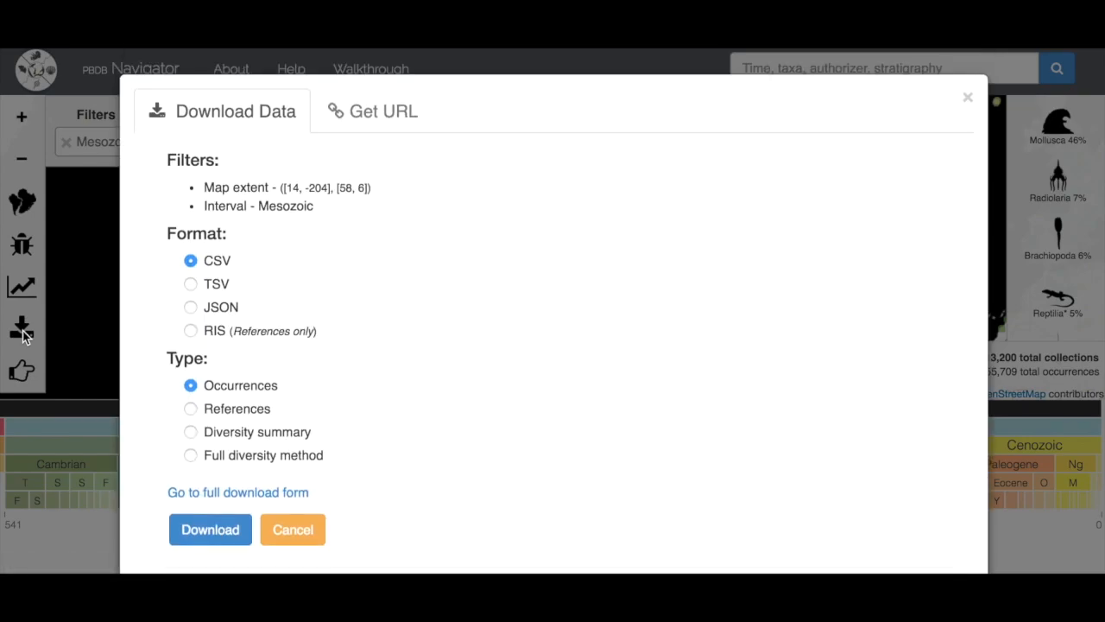
mouse_move(568, 252)
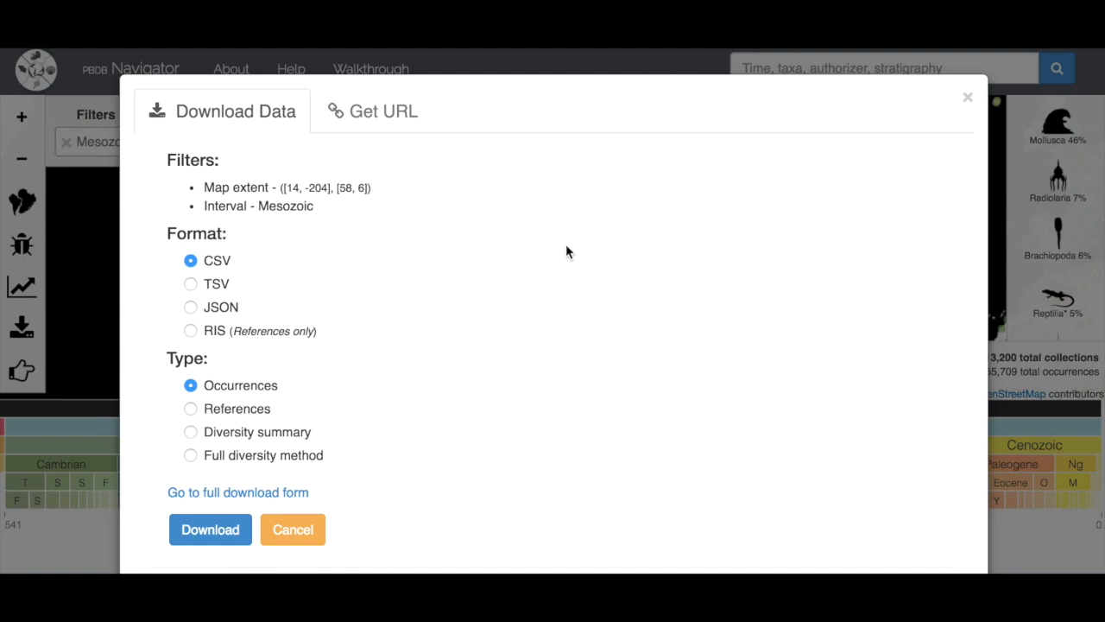
mouse_move(256, 263)
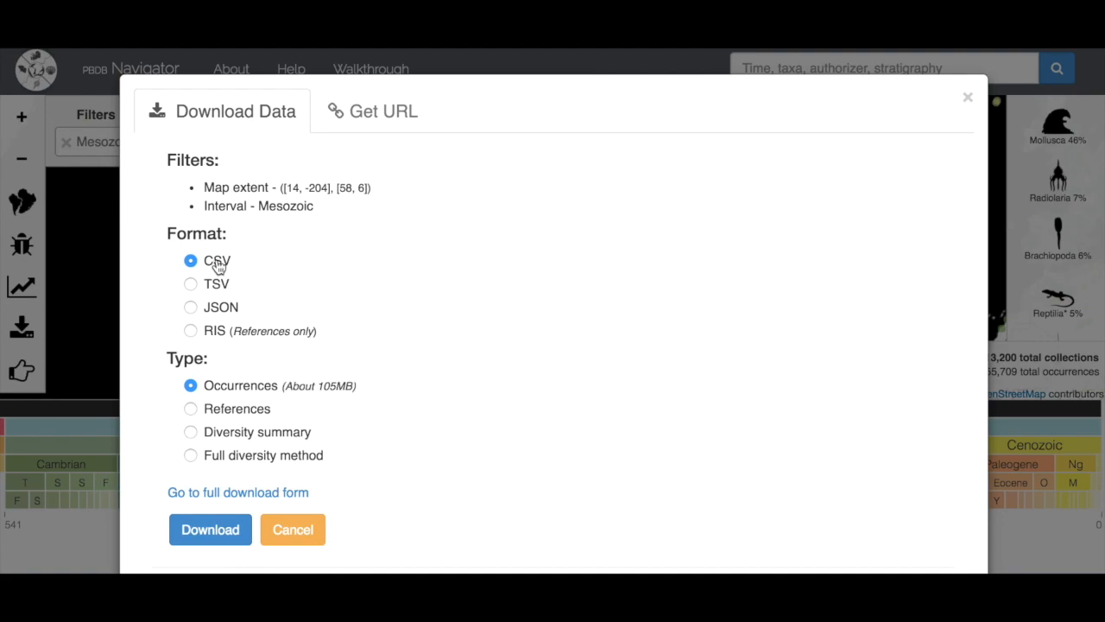
mouse_move(407, 300)
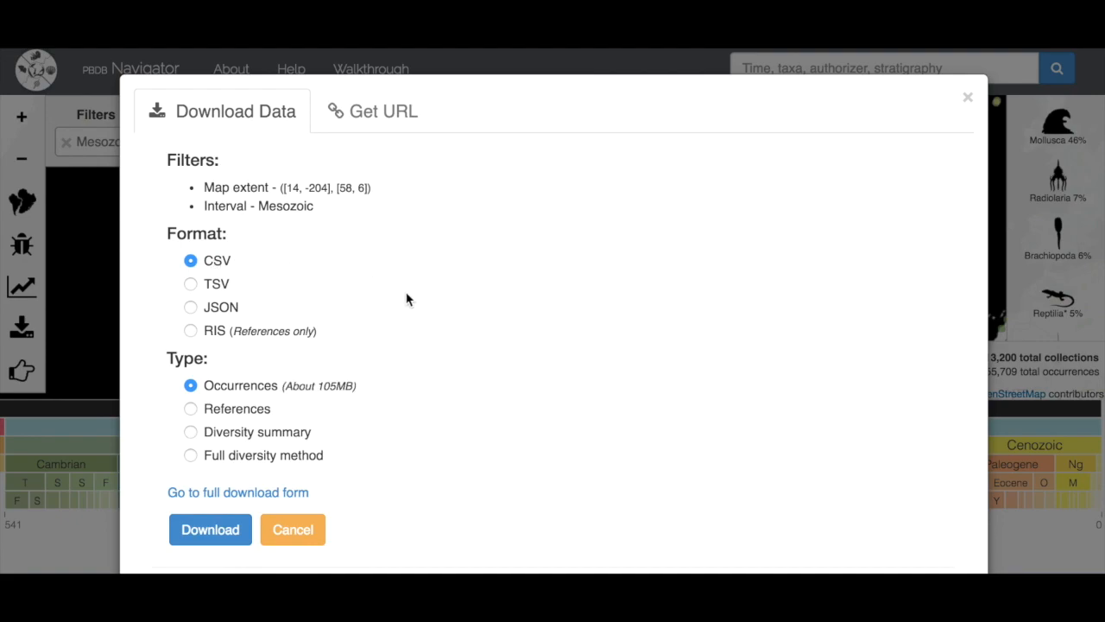
mouse_move(370, 395)
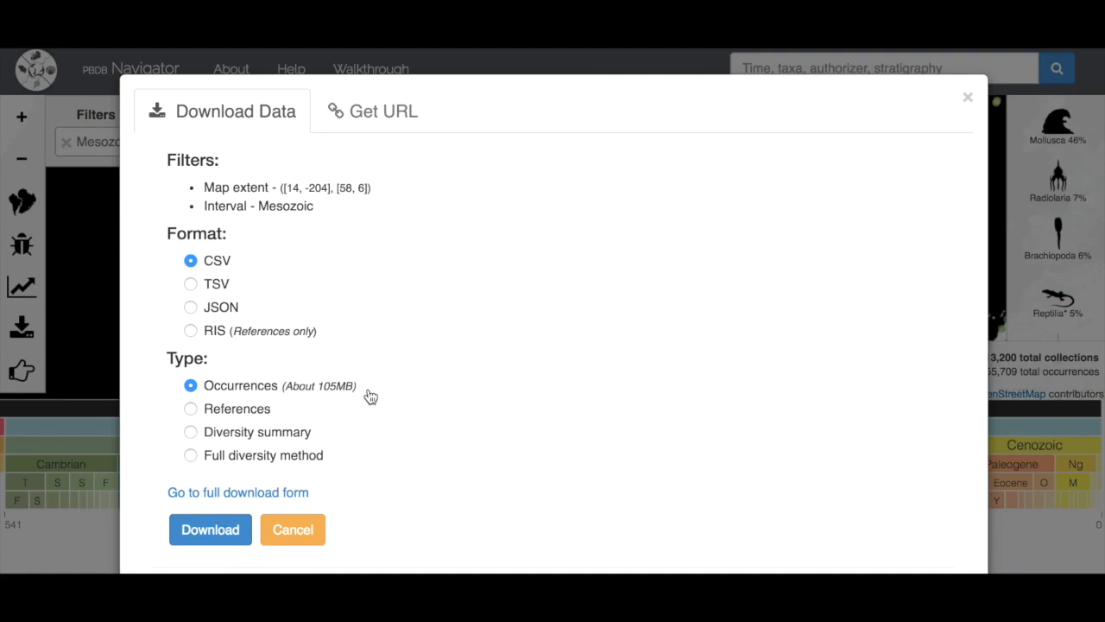
mouse_move(366, 395)
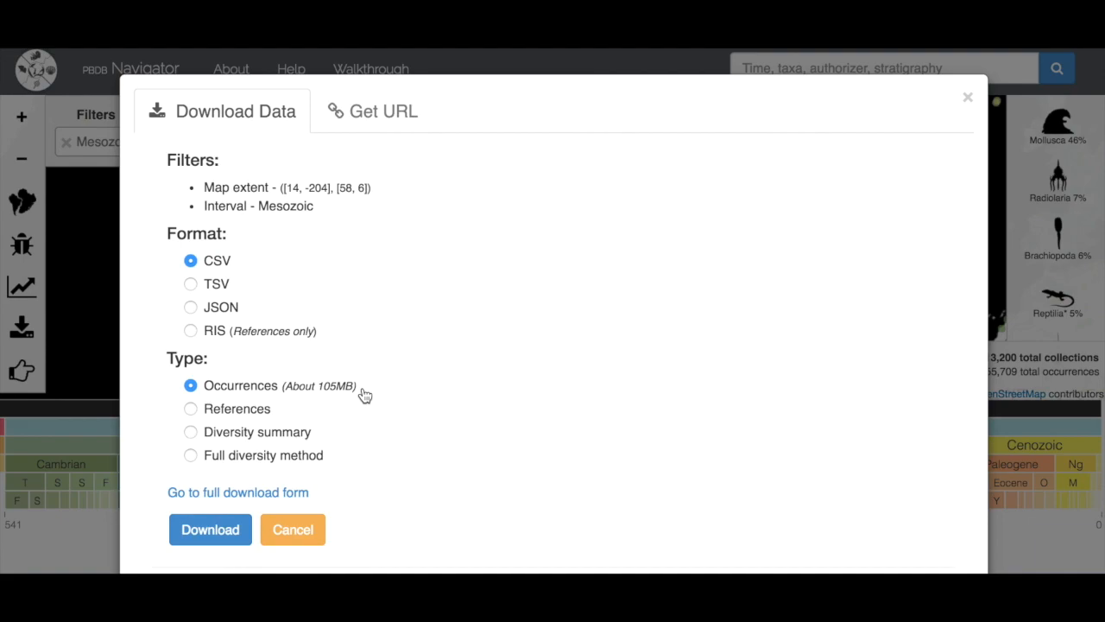
mouse_move(292, 435)
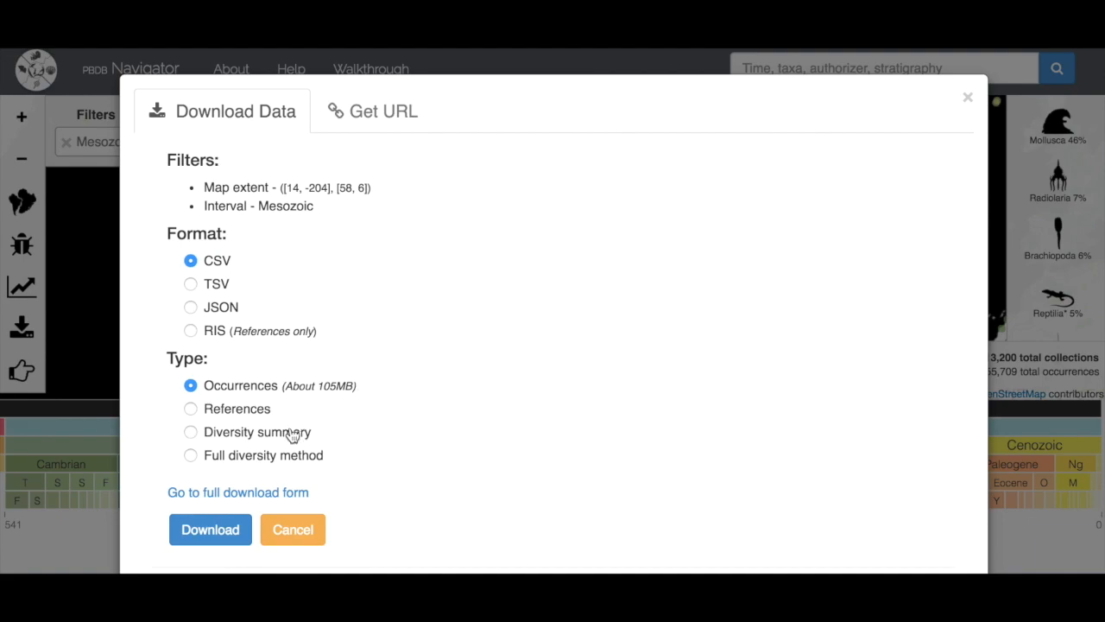
mouse_move(285, 456)
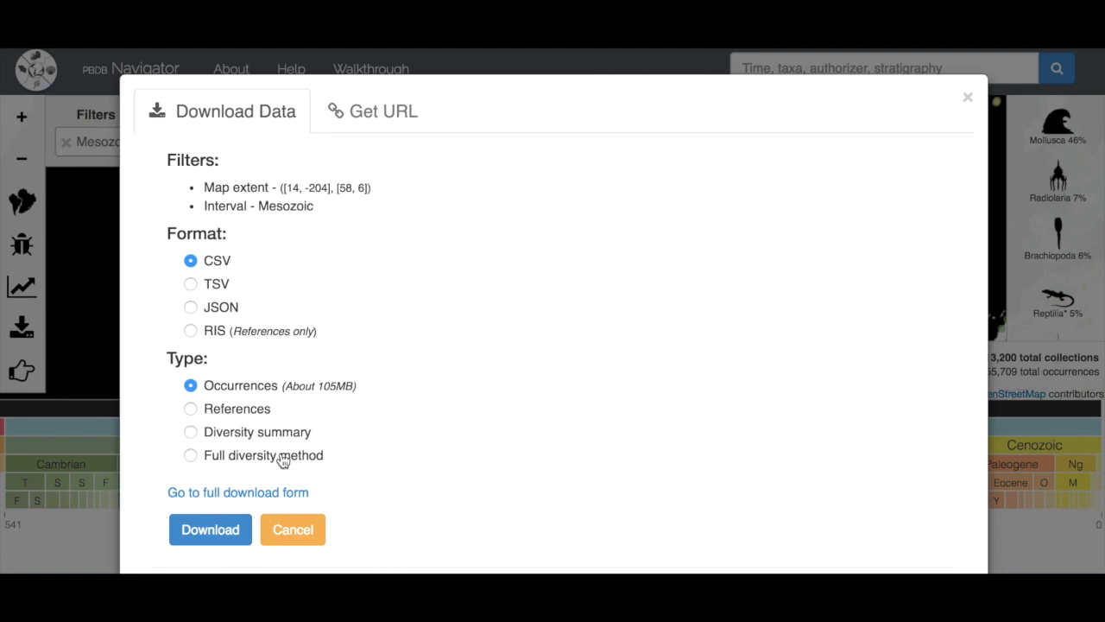
mouse_move(282, 438)
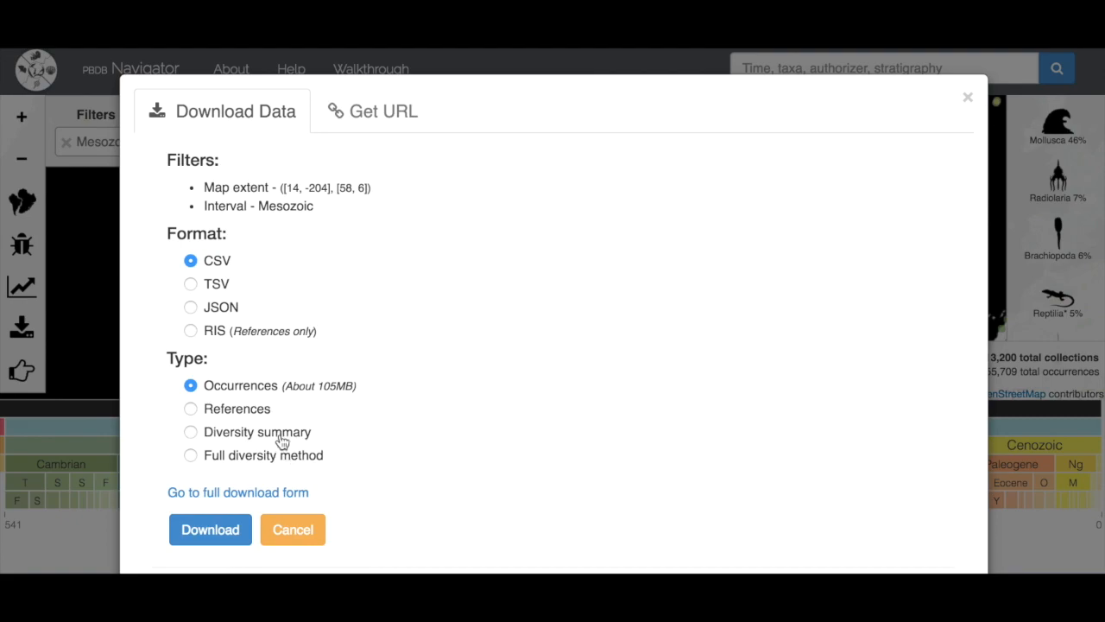
mouse_move(373, 451)
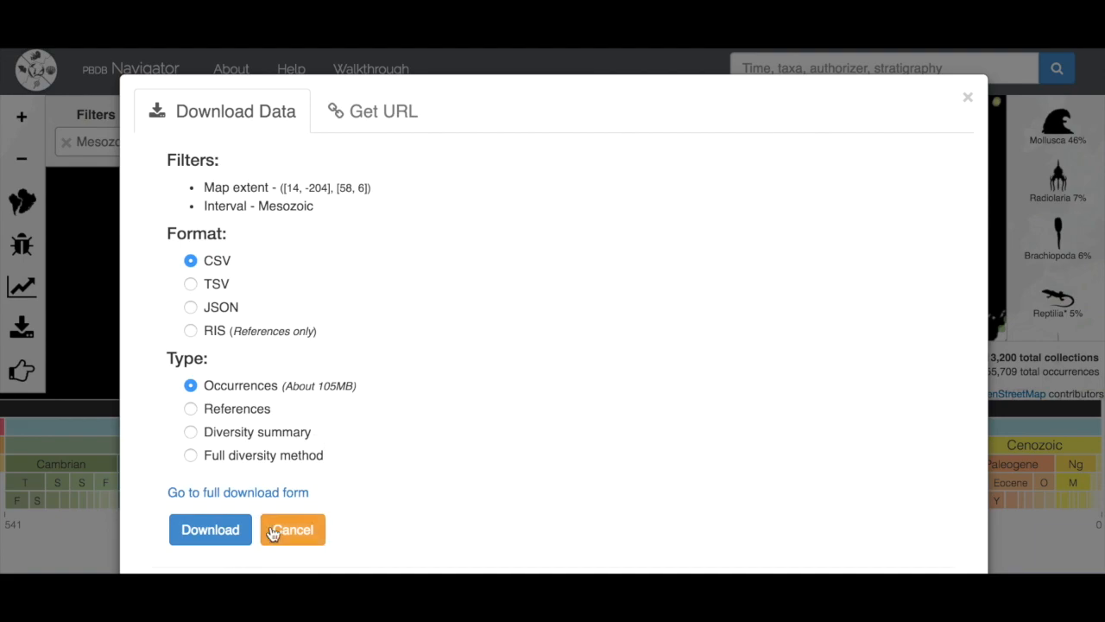
left_click(292, 529)
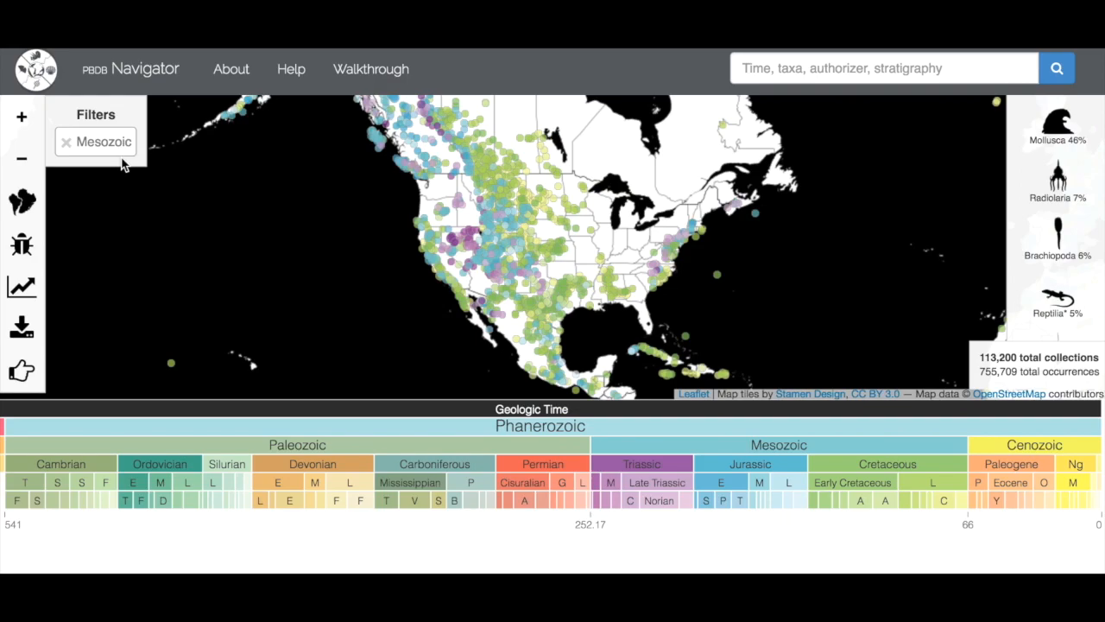
Clear the Mesozoic filter and show the welcome screen of example starting points
left_click(66, 142)
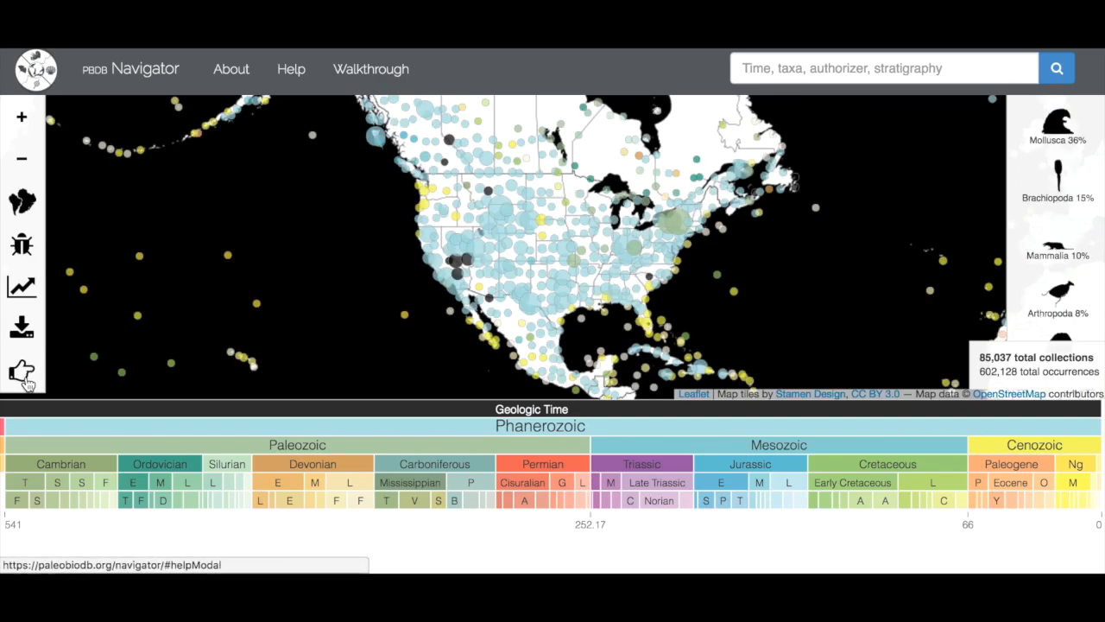
left_click(21, 371)
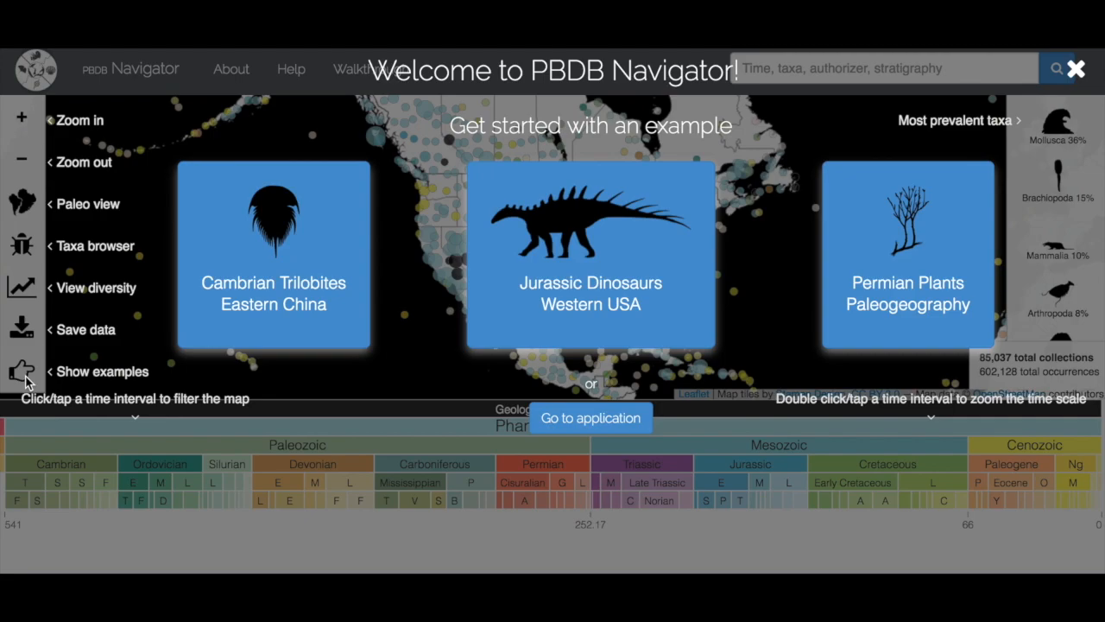
mouse_move(522, 271)
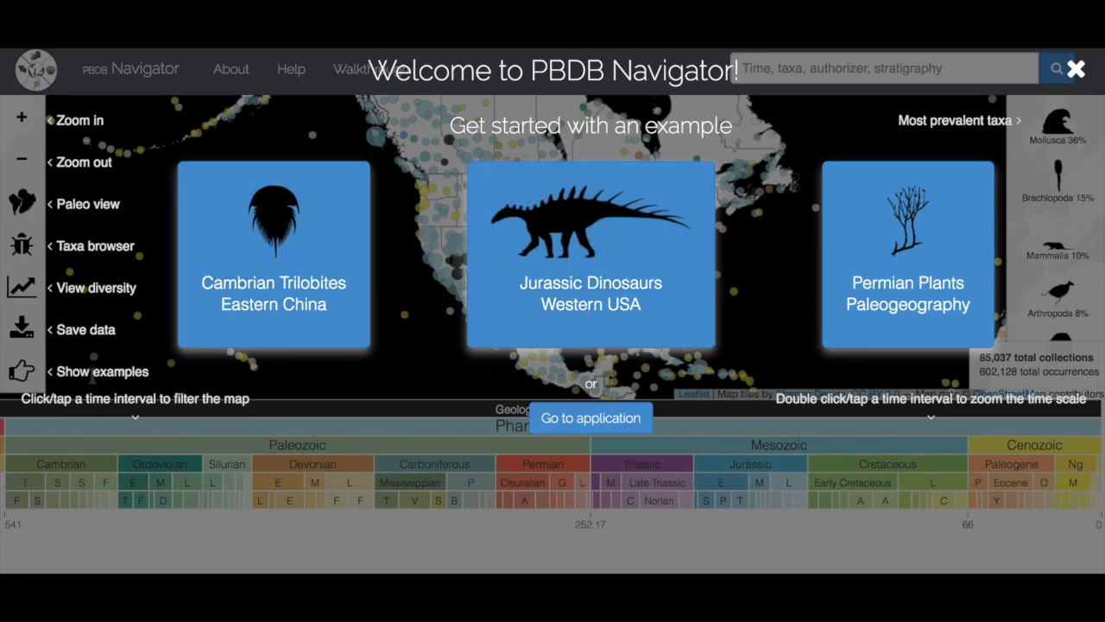
mouse_move(54, 356)
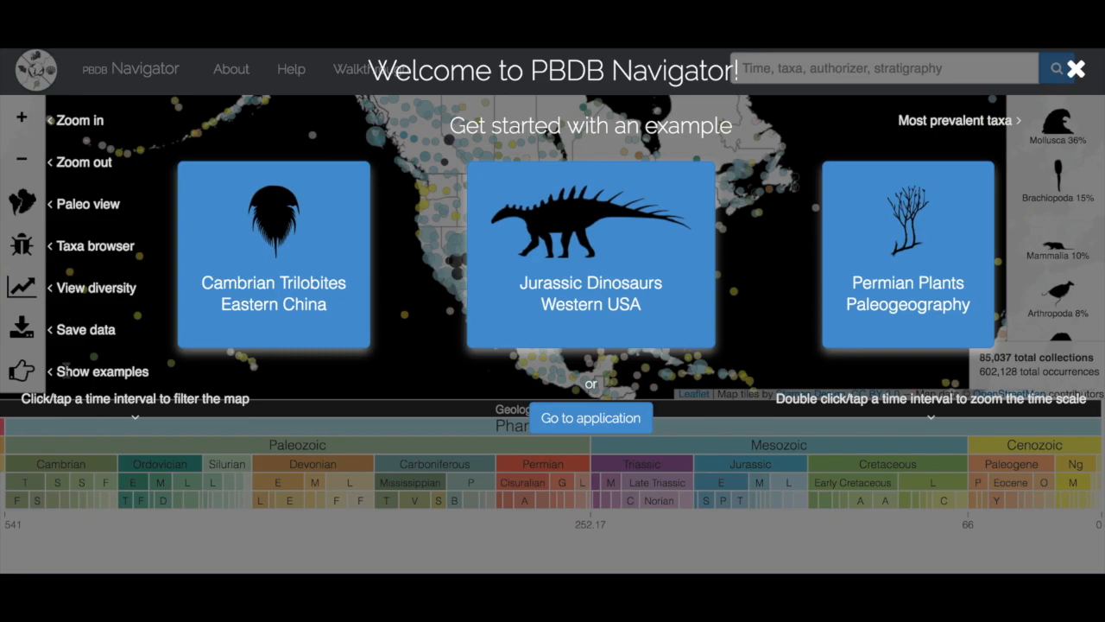
mouse_move(145, 354)
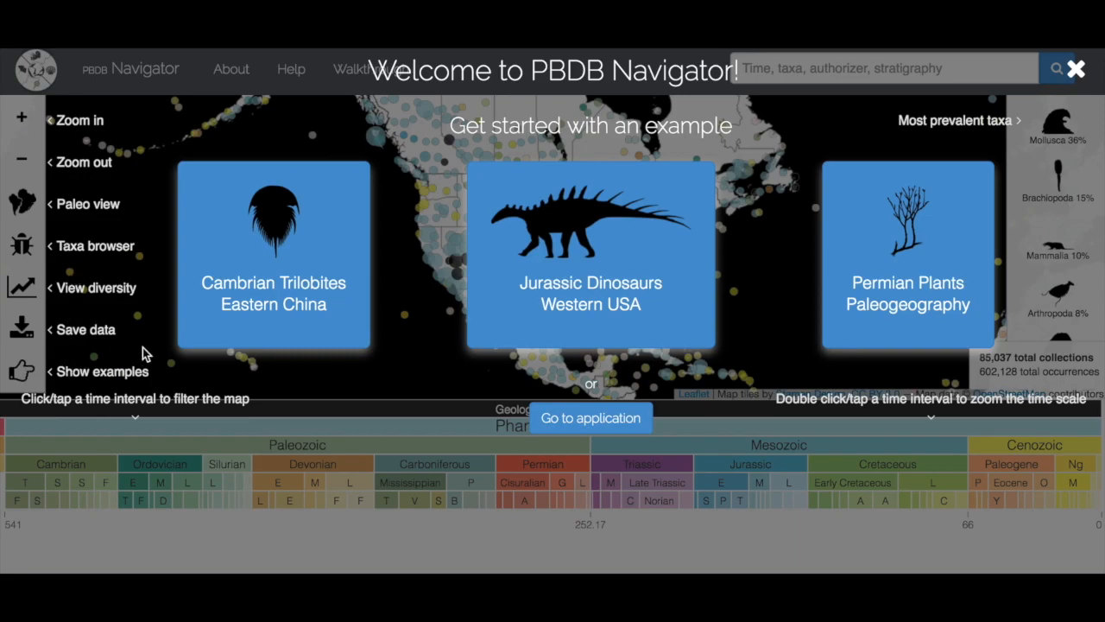
mouse_move(494, 231)
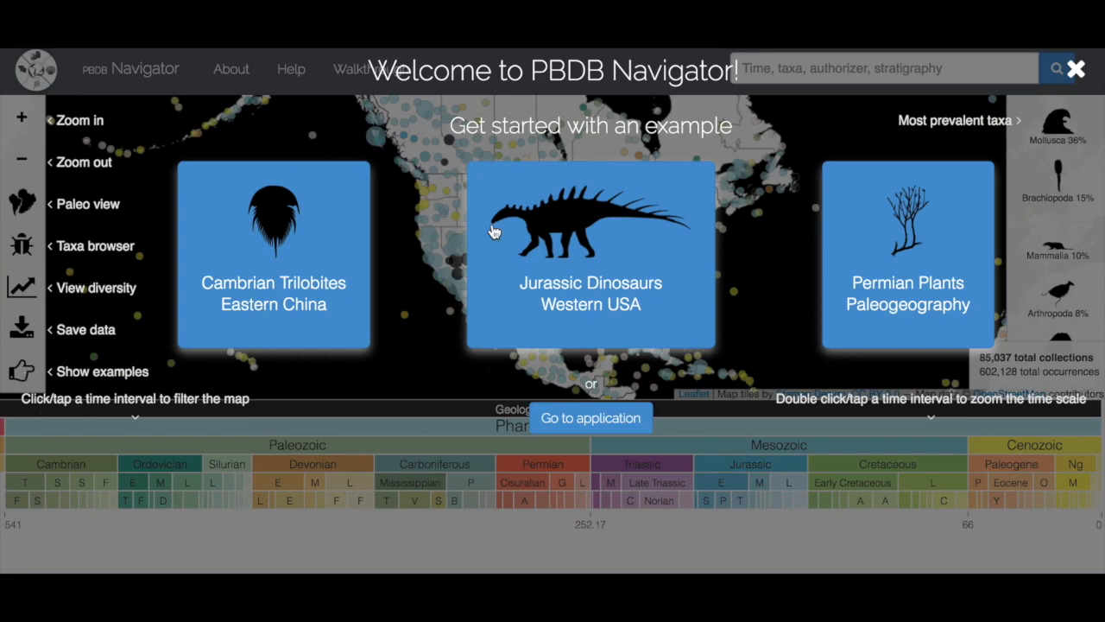
Load the Jurassic Dinosaurs Western USA example, showing 389 collections with Jurassic and Dinosauria filters
left_click(591, 255)
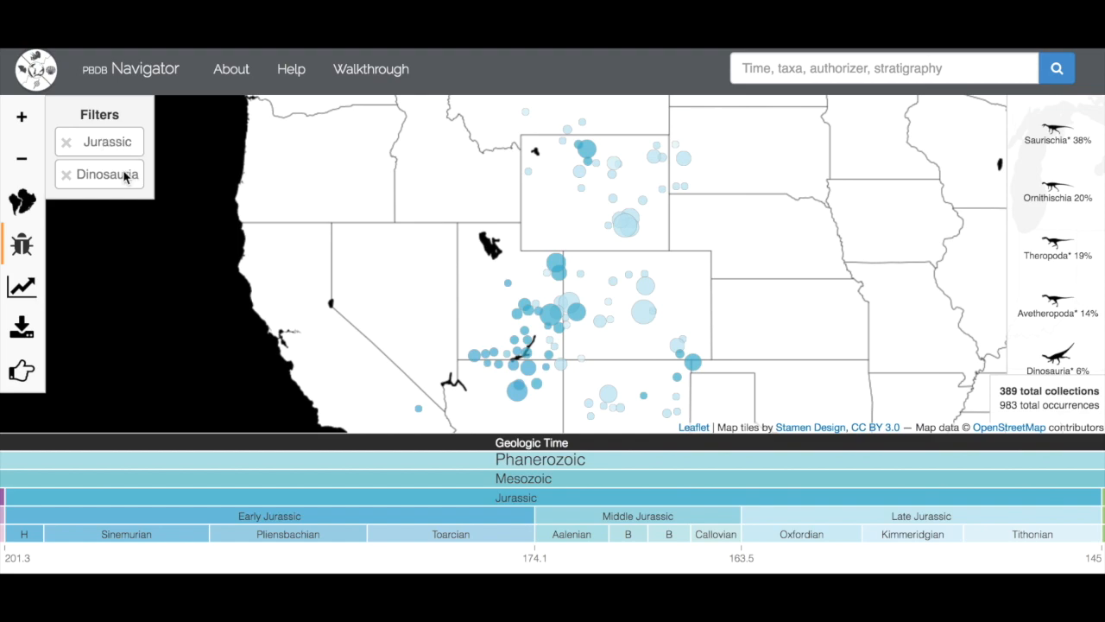
mouse_move(596, 367)
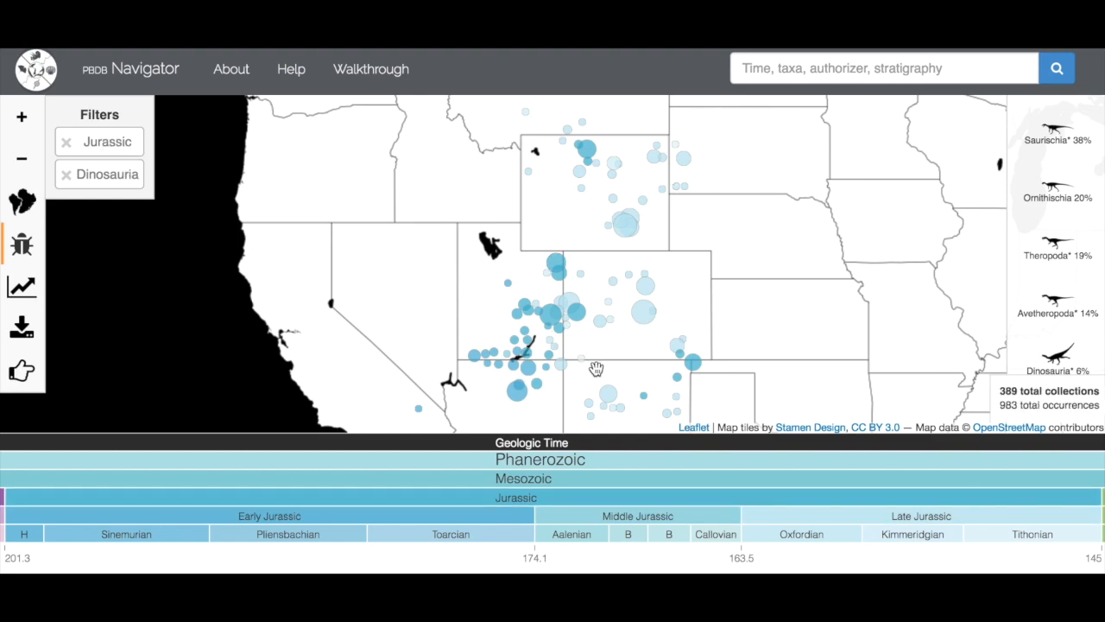